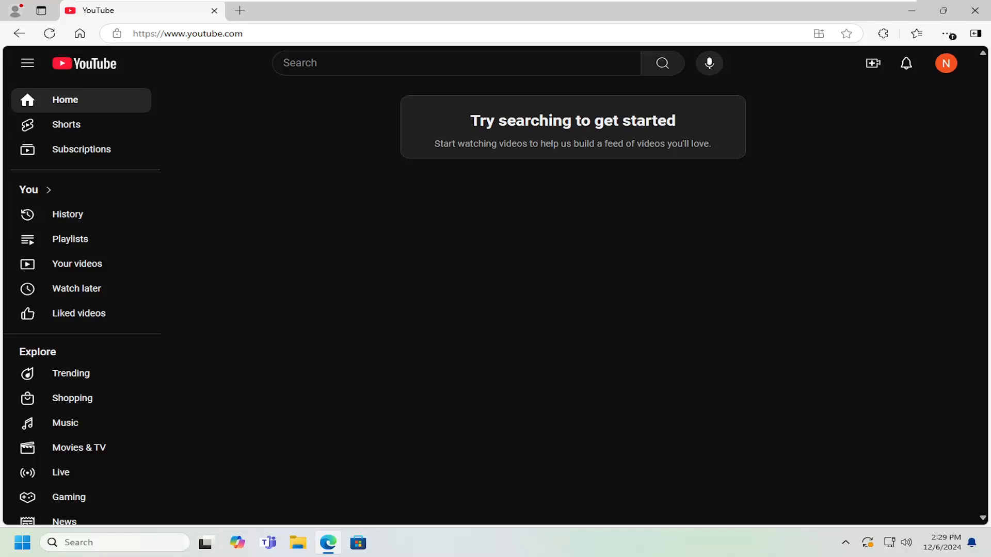
{"action": "mouse_move", "coordinate": [564, 242]}
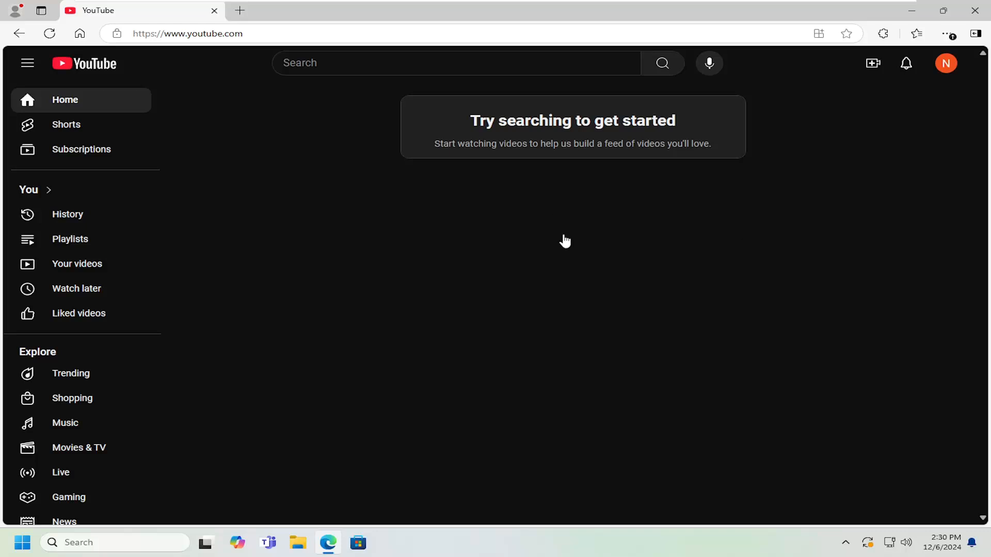
{"action": "mouse_move", "coordinate": [564, 242]}
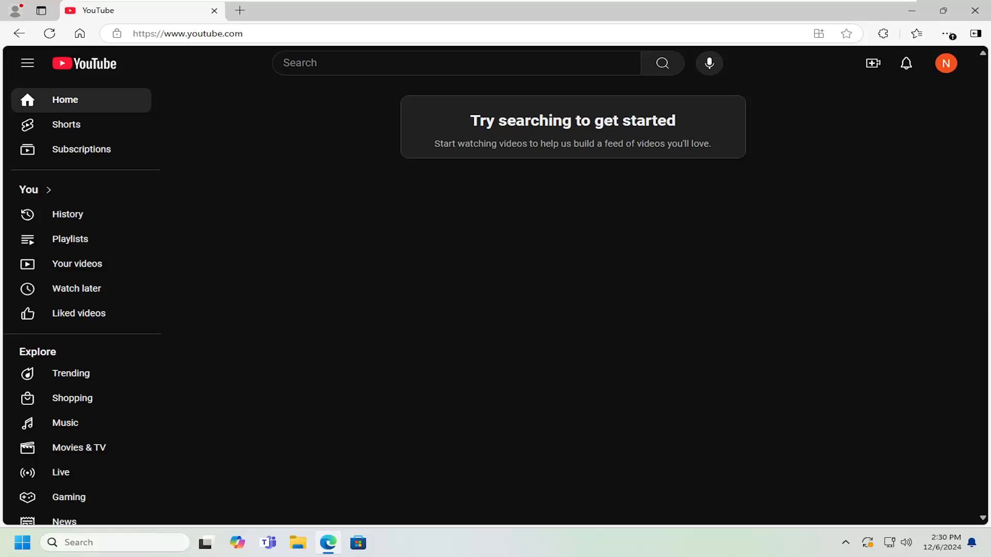
{"action": "mouse_move", "coordinate": [390, 292]}
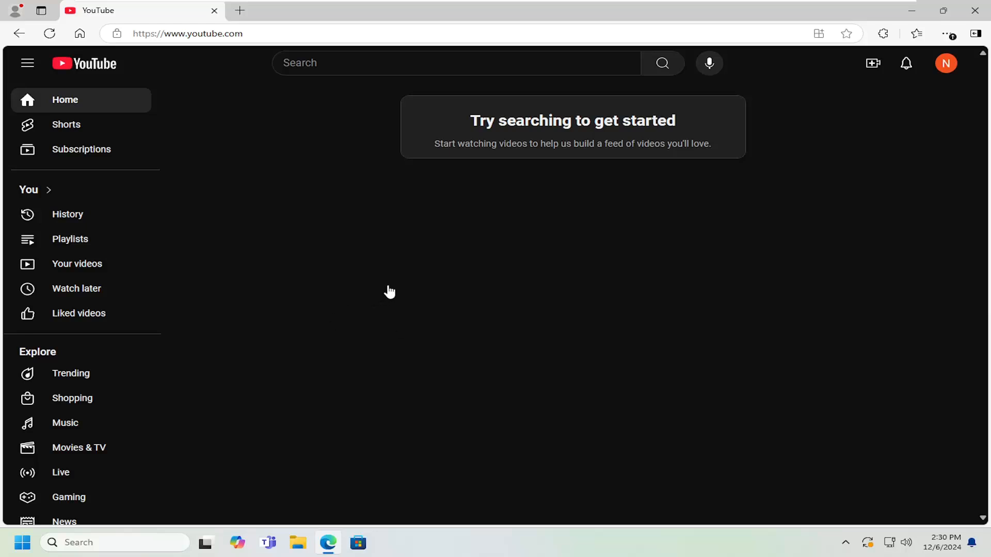
{"action": "mouse_move", "coordinate": [586, 276]}
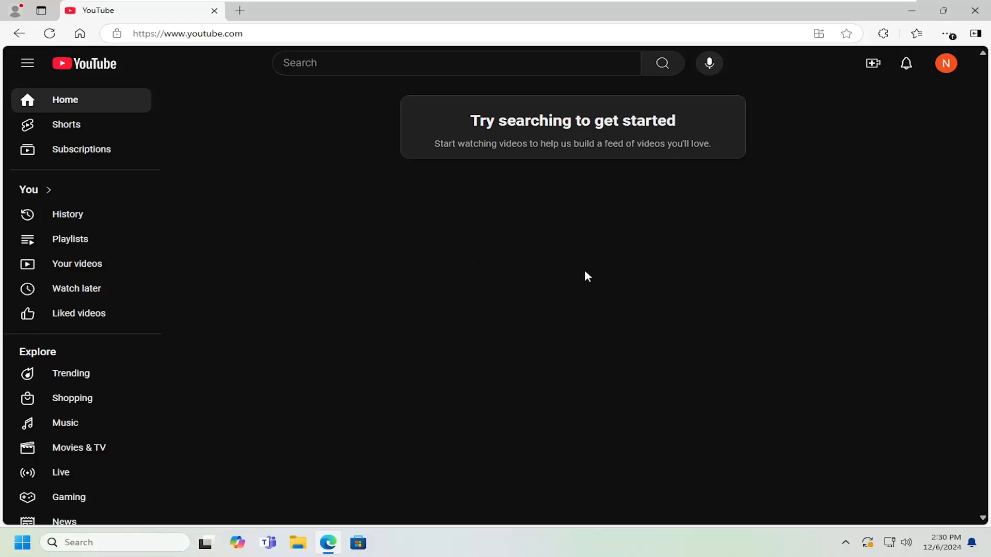
{"action": "mouse_move", "coordinate": [687, 253]}
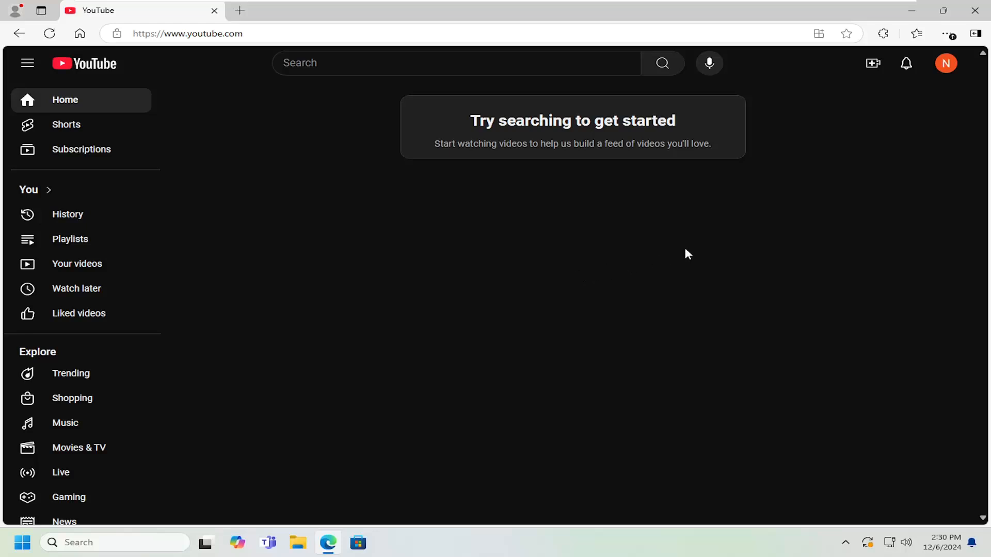
{"action": "mouse_move", "coordinate": [873, 64]}
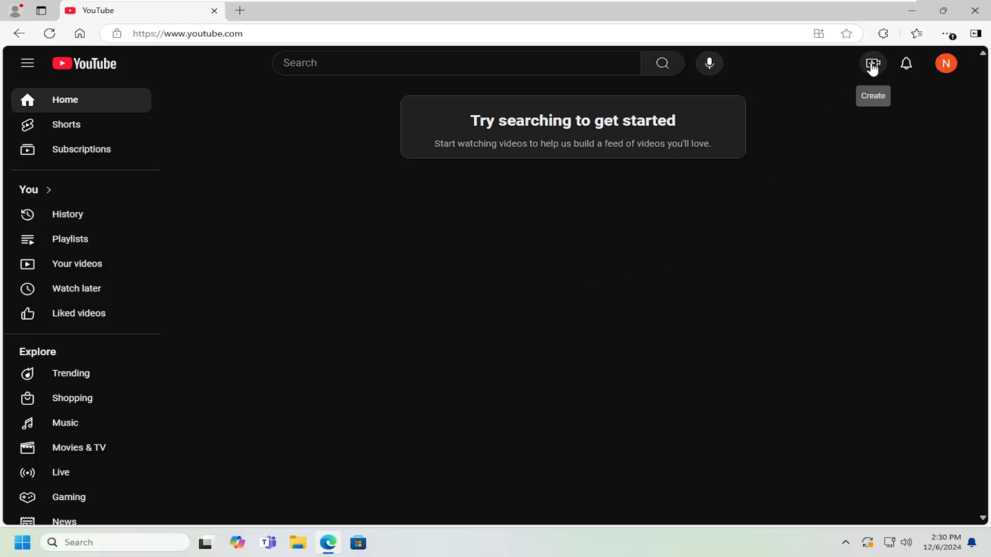
Step: Start a new video upload from Create and dismiss the Studio welcome message
{"action": "left_click", "coordinate": [873, 63]}
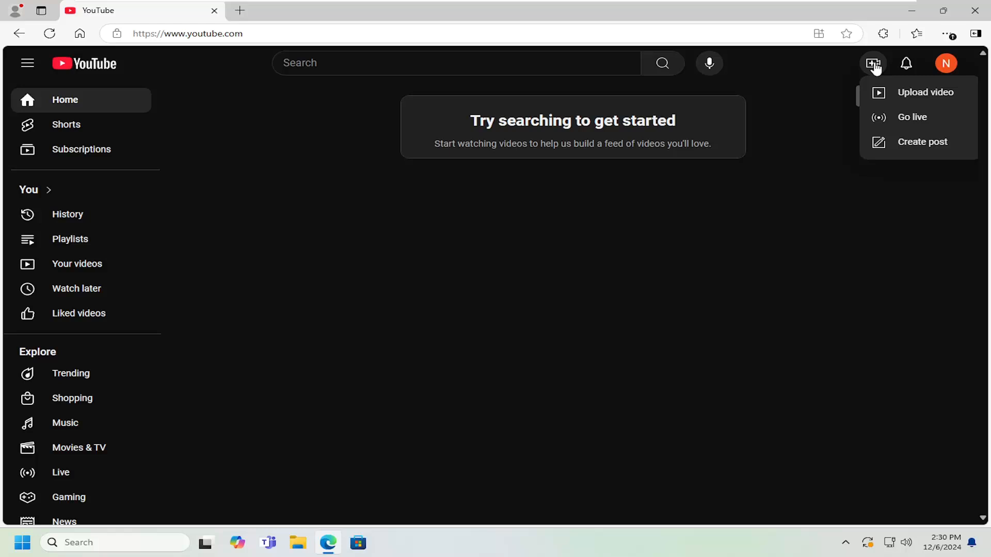
{"action": "mouse_move", "coordinate": [926, 92]}
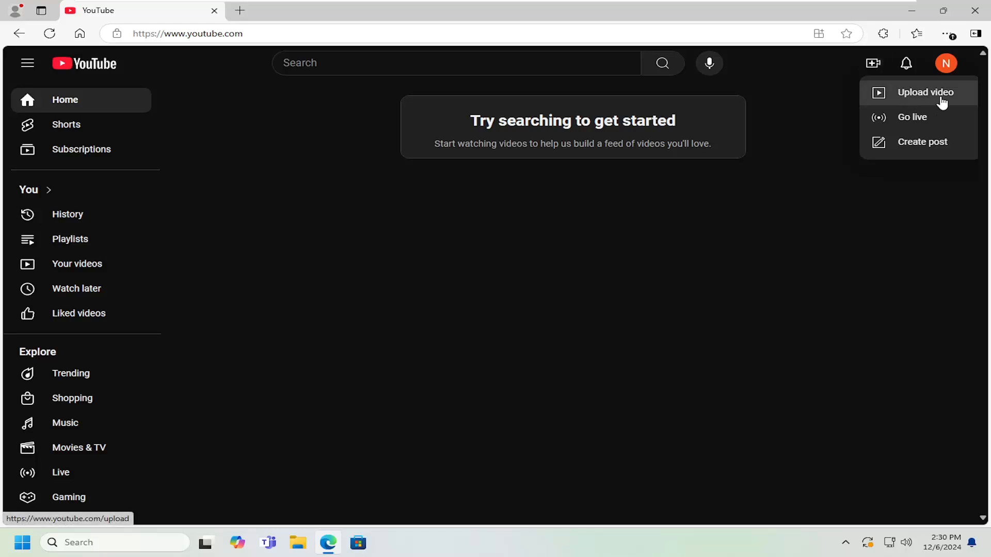
{"action": "left_click", "coordinate": [925, 91]}
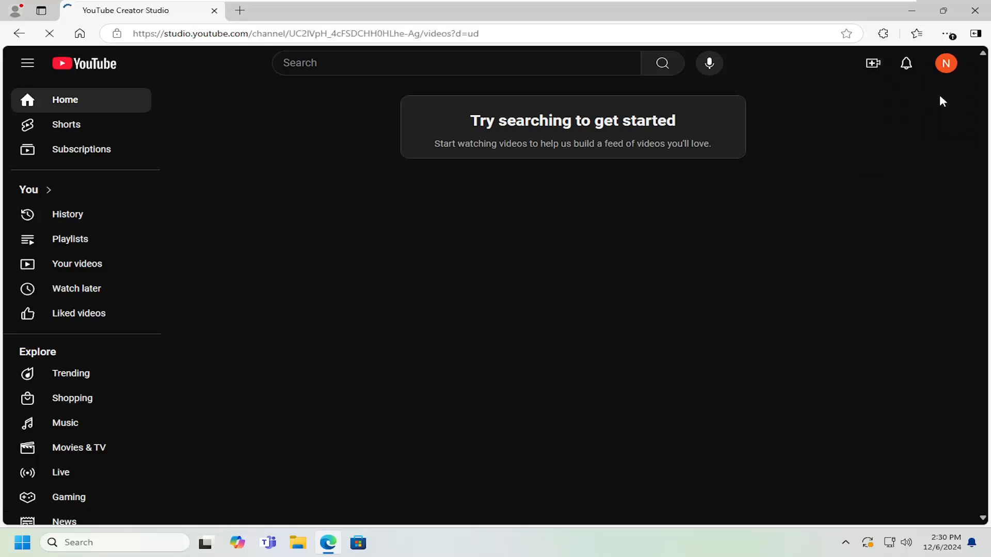
{"action": "left_click", "coordinate": [872, 63]}
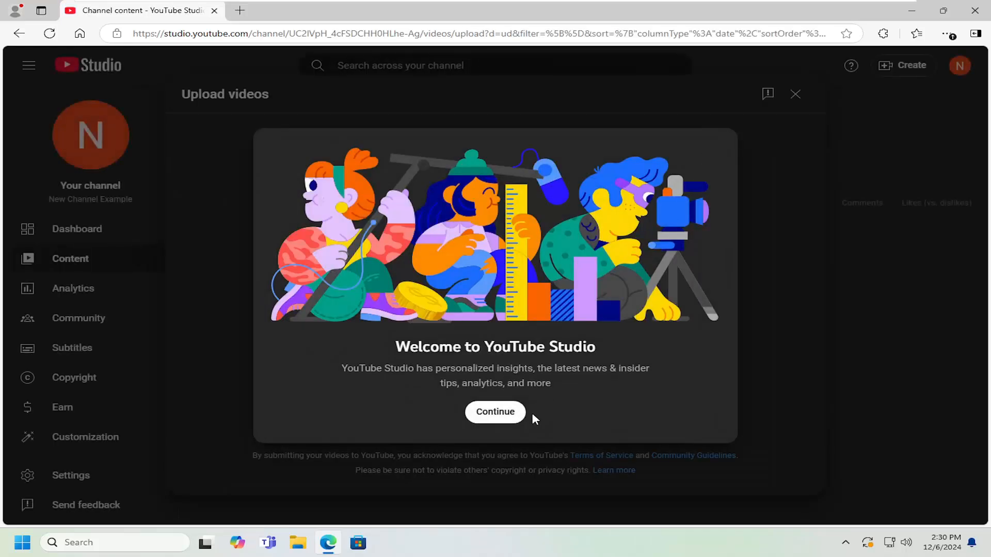
{"action": "left_click", "coordinate": [494, 411]}
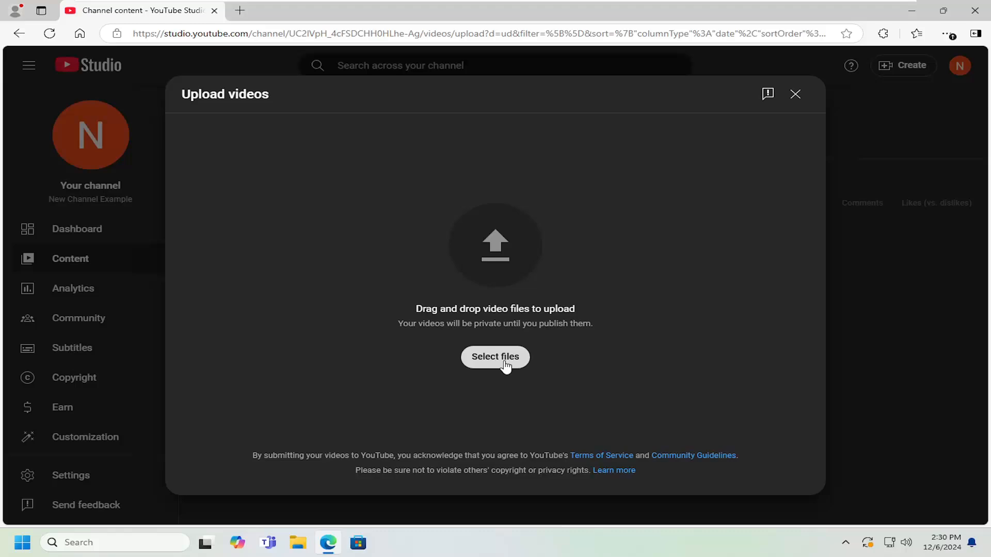
{"action": "left_click", "coordinate": [494, 356]}
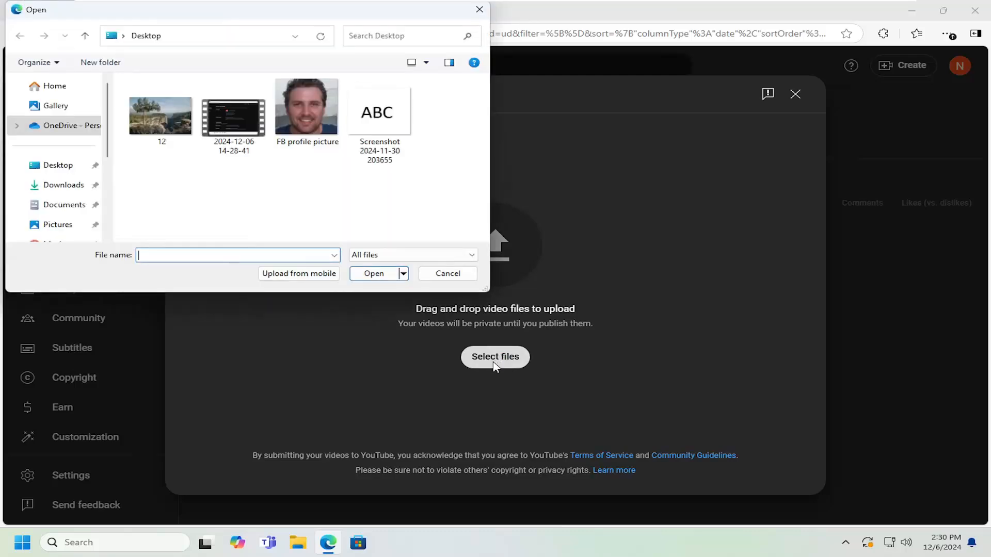
{"action": "left_click", "coordinate": [233, 113]}
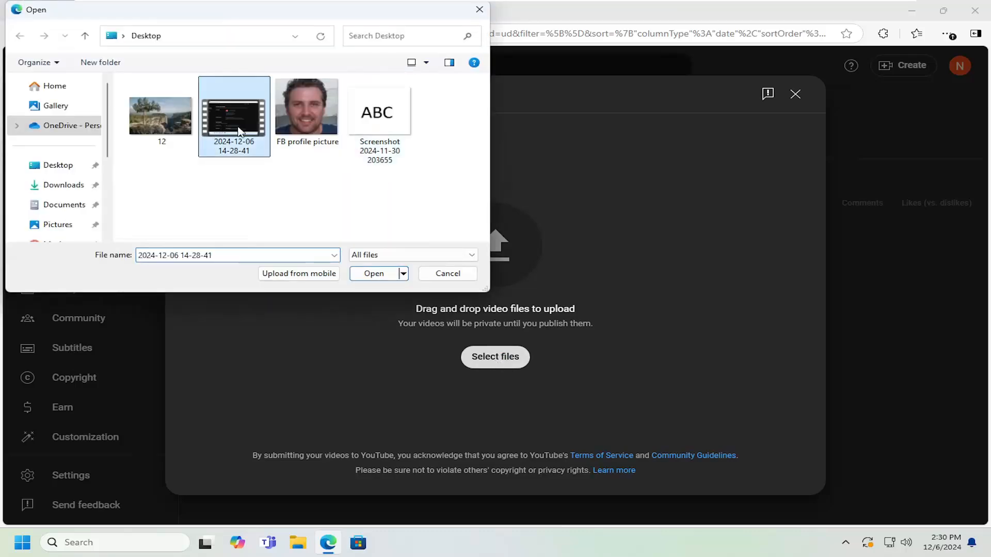
{"action": "left_click", "coordinate": [374, 272]}
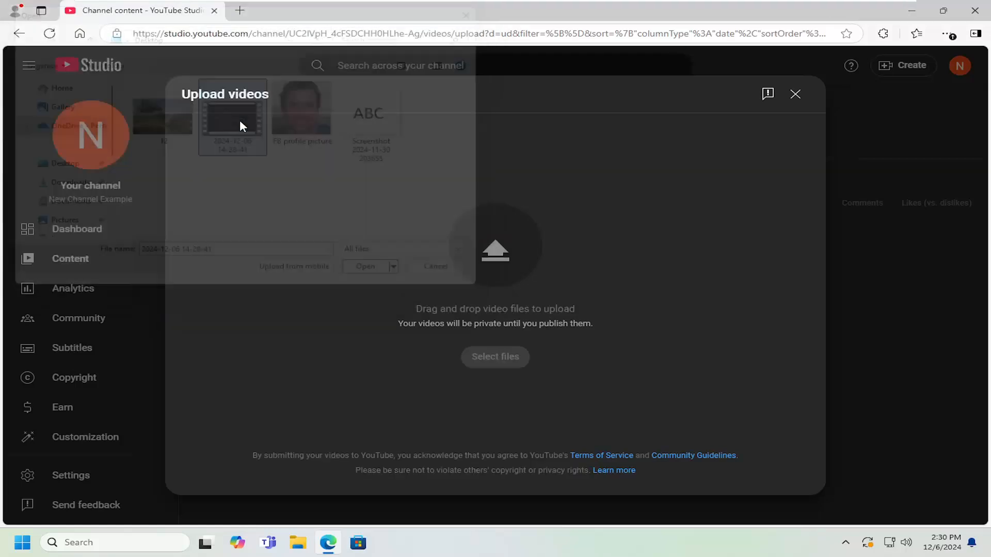
{"action": "left_click", "coordinate": [434, 266]}
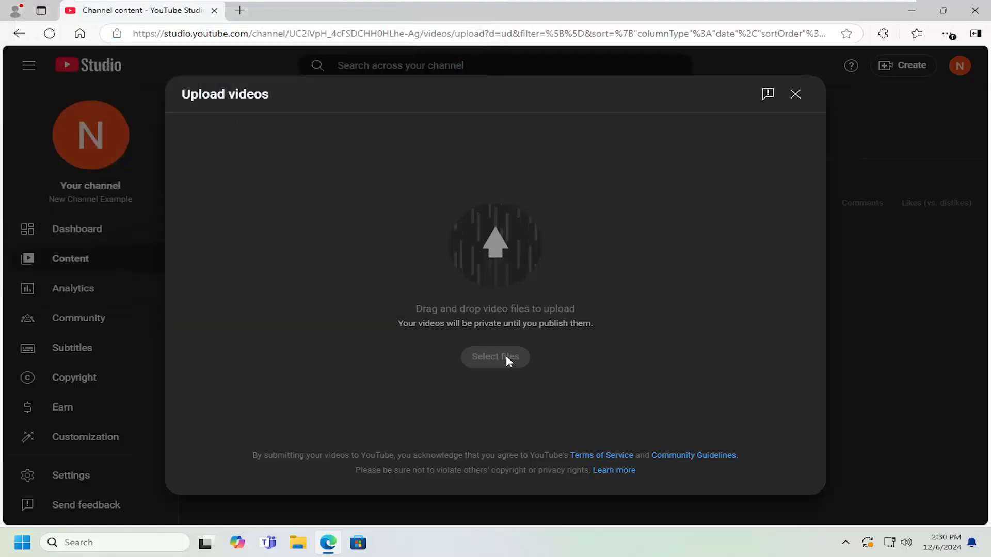
{"action": "left_click", "coordinate": [494, 356]}
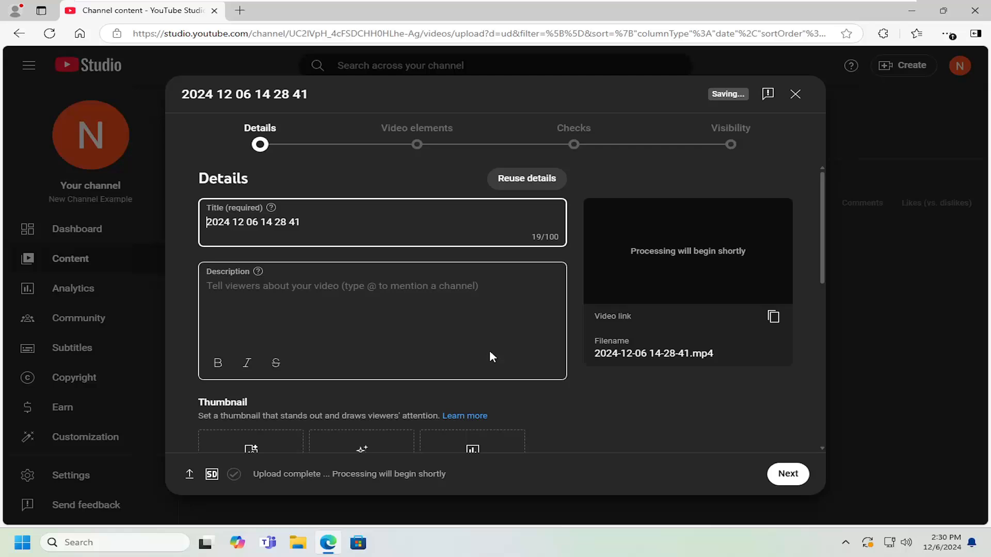
{"action": "mouse_move", "coordinate": [398, 277]}
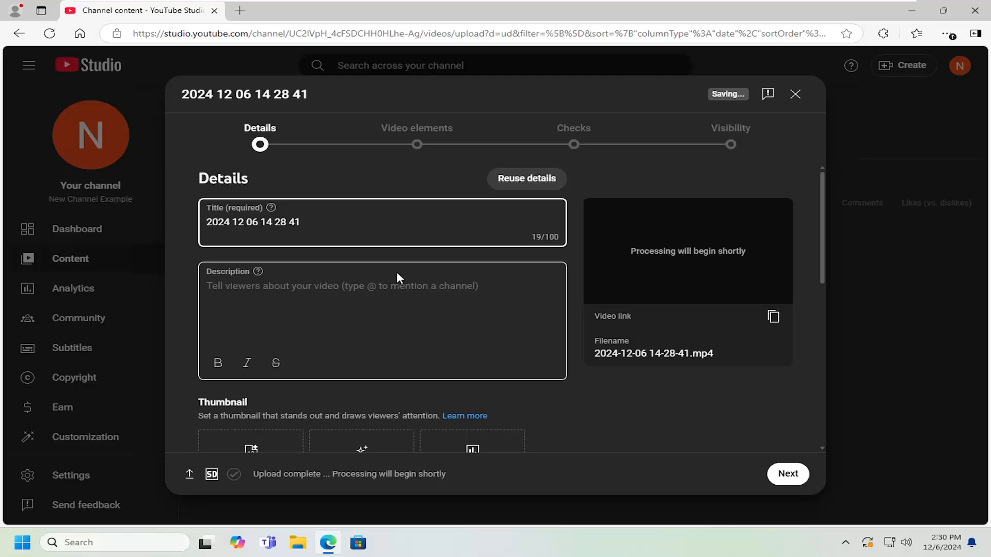
{"action": "mouse_move", "coordinate": [145, 268]}
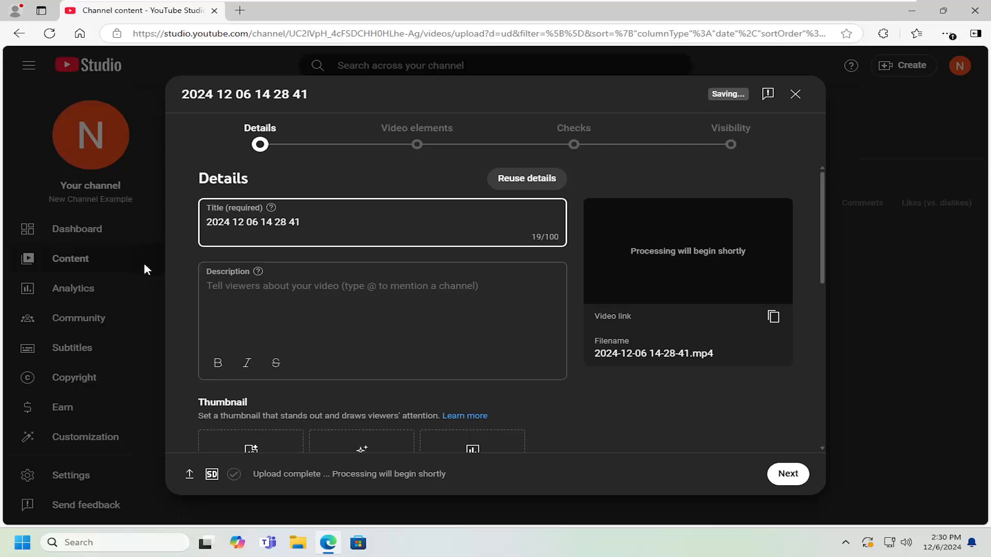
{"action": "left_click", "coordinate": [338, 314]}
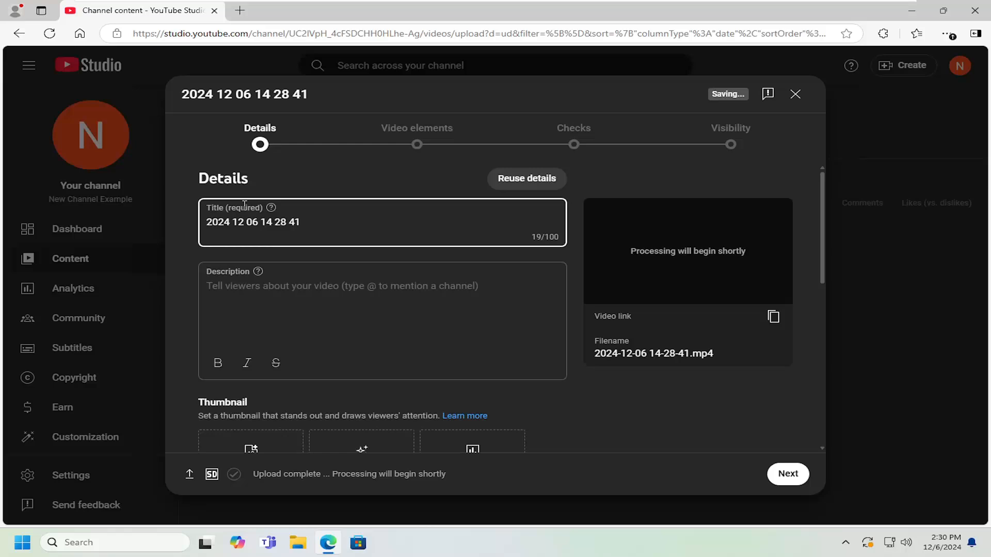
{"action": "scroll", "scroll_direction": "down", "scroll_amount": 3}
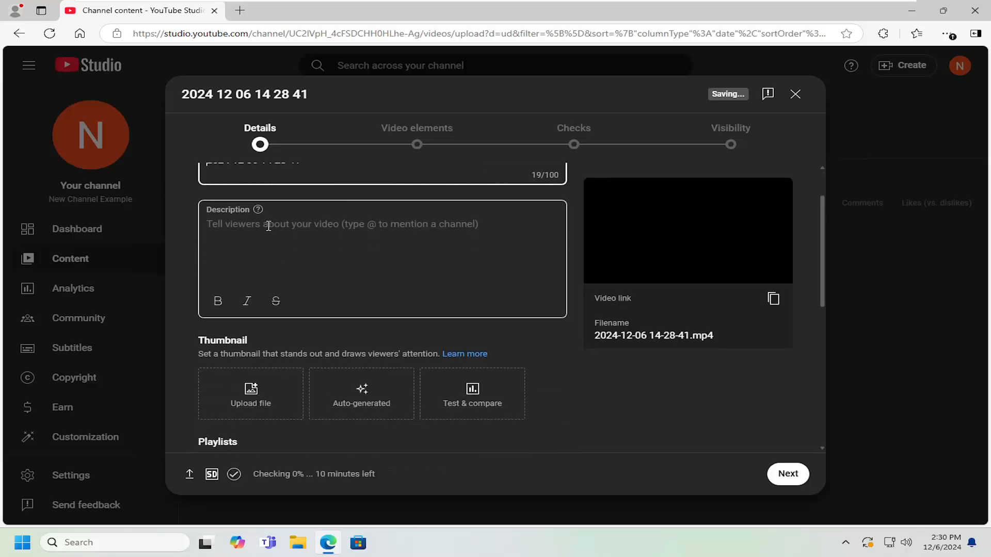
{"action": "scroll", "scroll_direction": "down", "scroll_amount": 3}
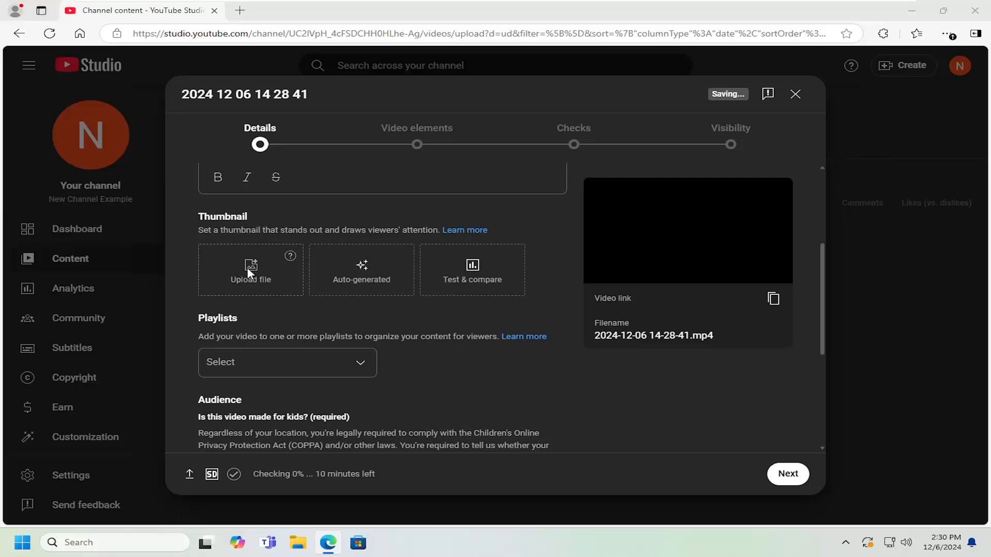
{"action": "left_click", "coordinate": [250, 269]}
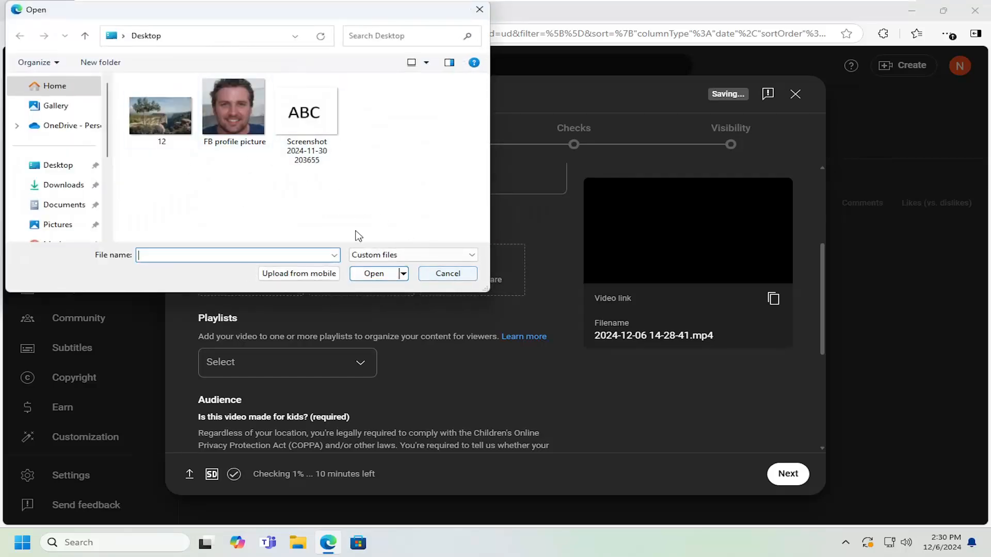
{"action": "left_click", "coordinate": [447, 273]}
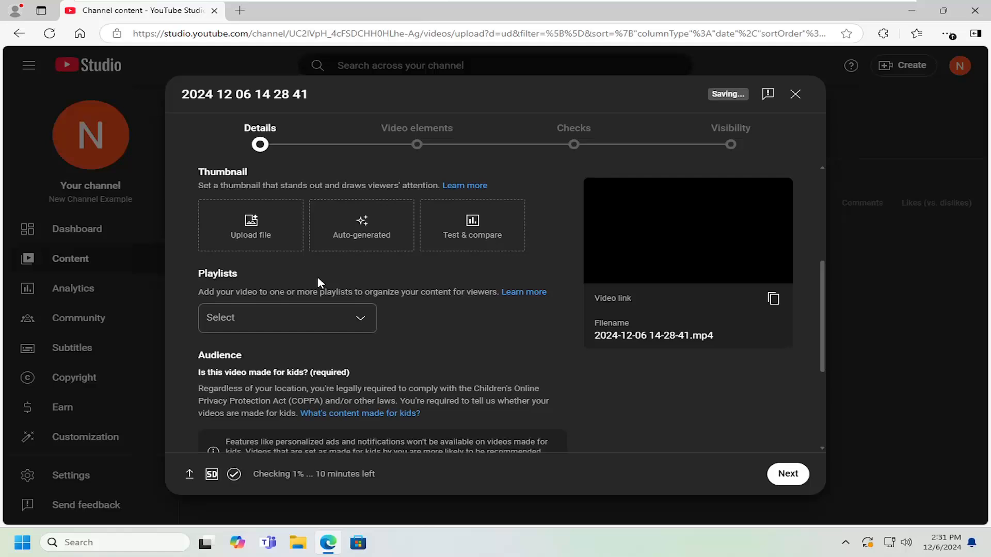
{"action": "left_click", "coordinate": [286, 317]}
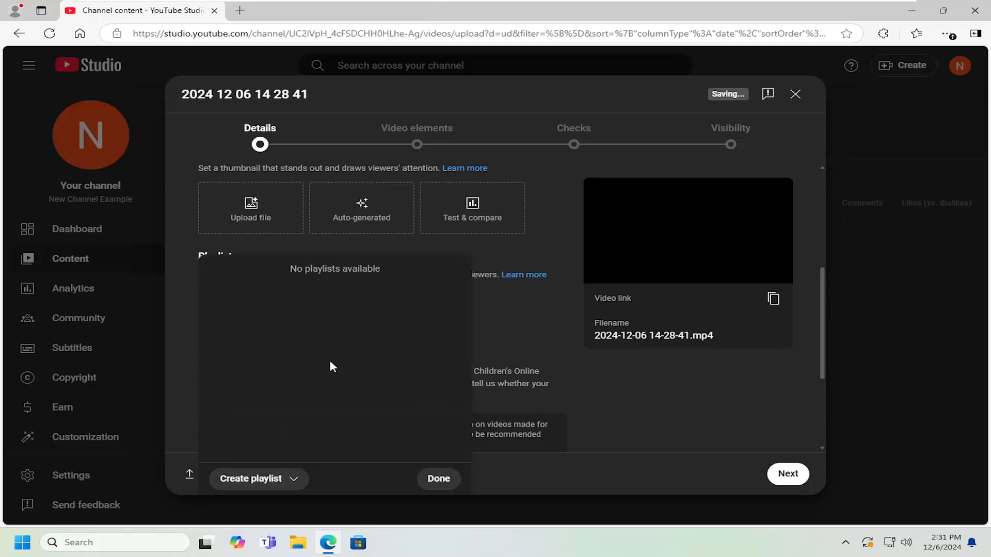
{"action": "mouse_move", "coordinate": [251, 478]}
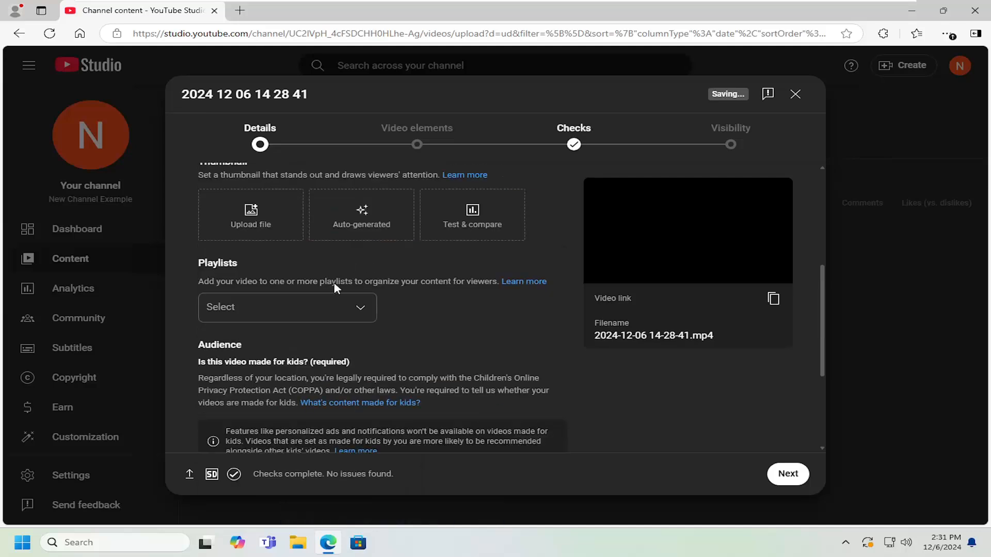
{"action": "mouse_move", "coordinate": [315, 233]}
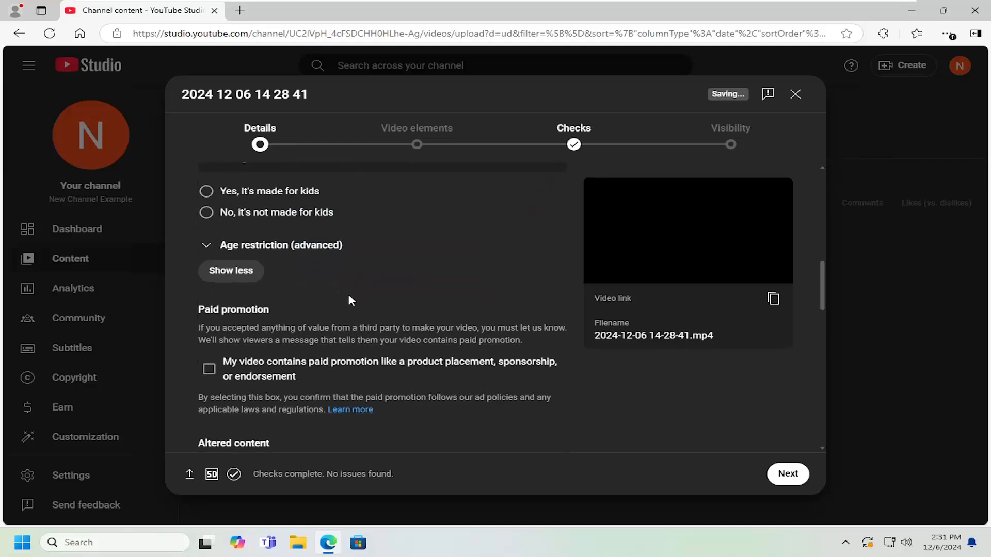
{"action": "scroll", "scroll_direction": "down", "scroll_amount": 3}
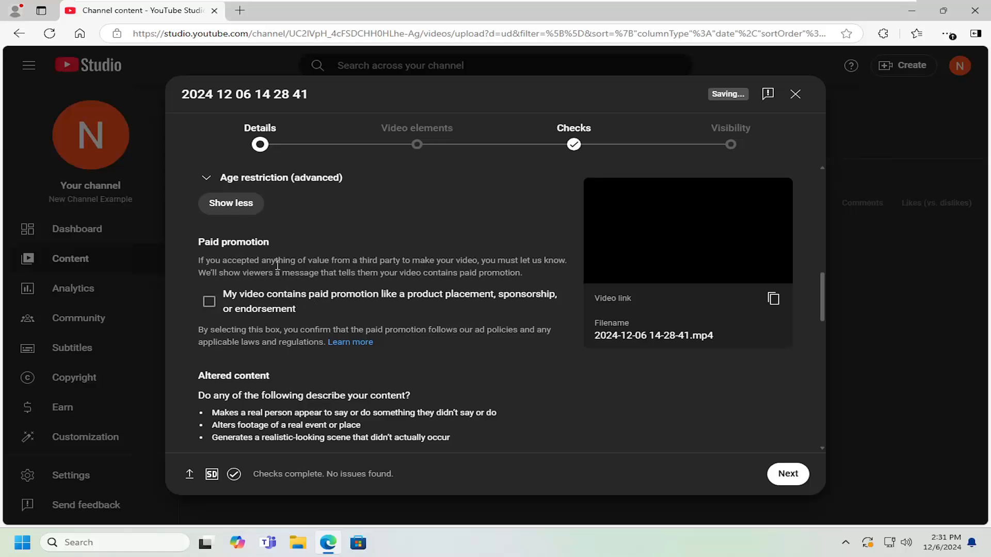
{"action": "mouse_move", "coordinate": [324, 354]}
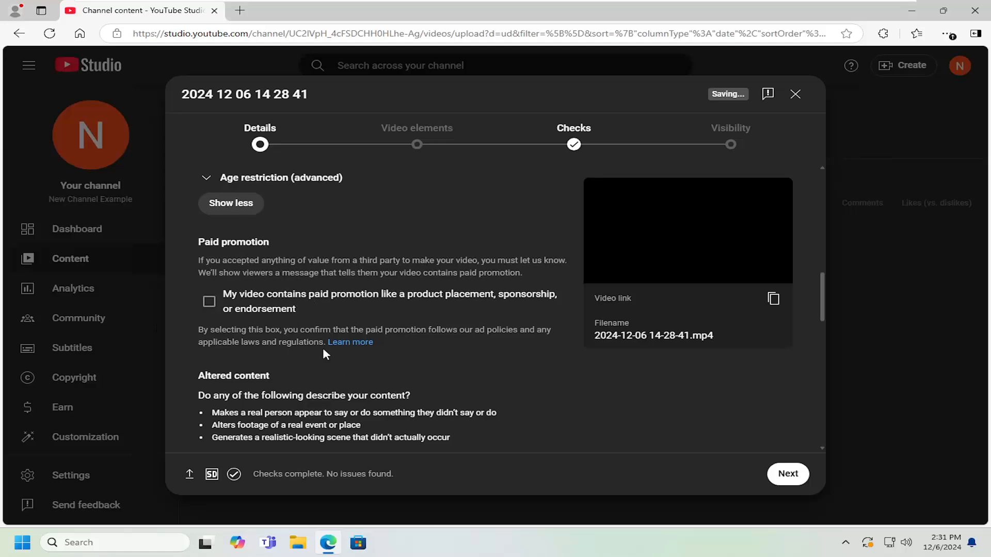
{"action": "mouse_move", "coordinate": [294, 301]}
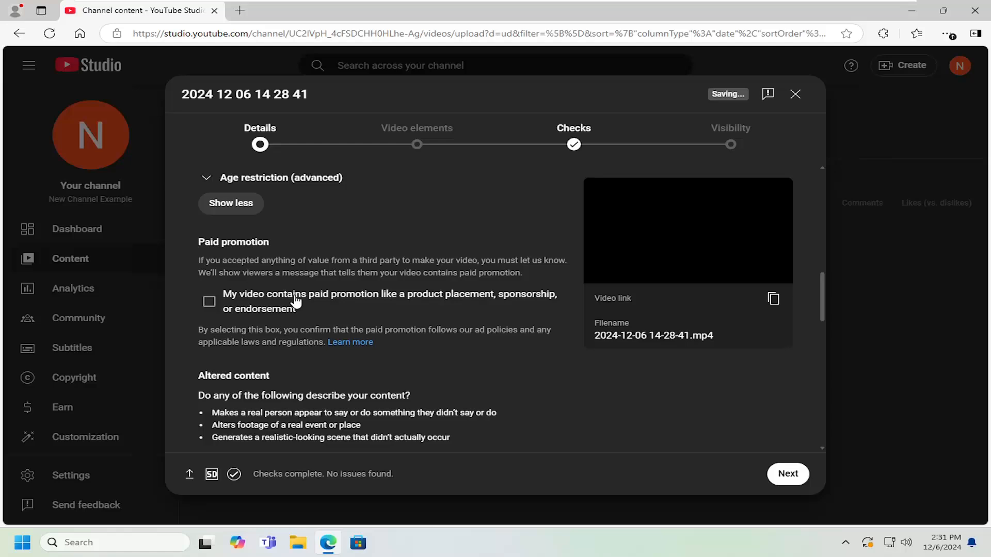
{"action": "scroll", "scroll_direction": "down", "scroll_amount": 3}
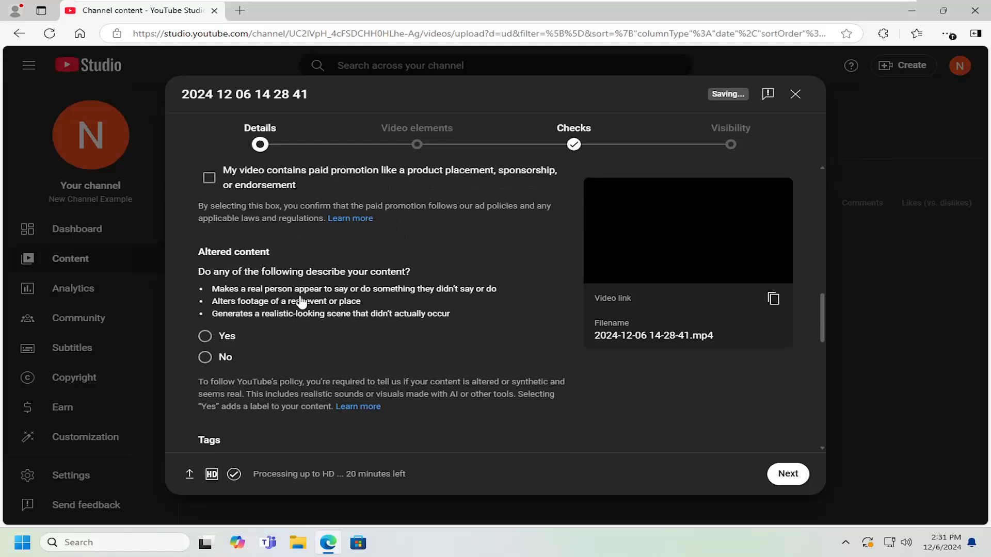
{"action": "scroll", "scroll_direction": "down", "scroll_amount": 3}
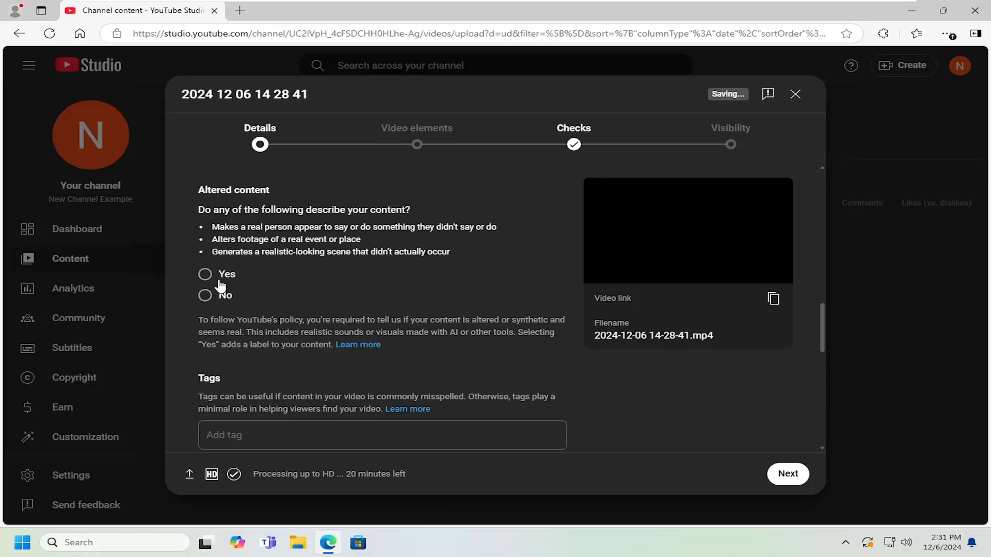
{"action": "scroll", "scroll_direction": "down", "scroll_amount": 3}
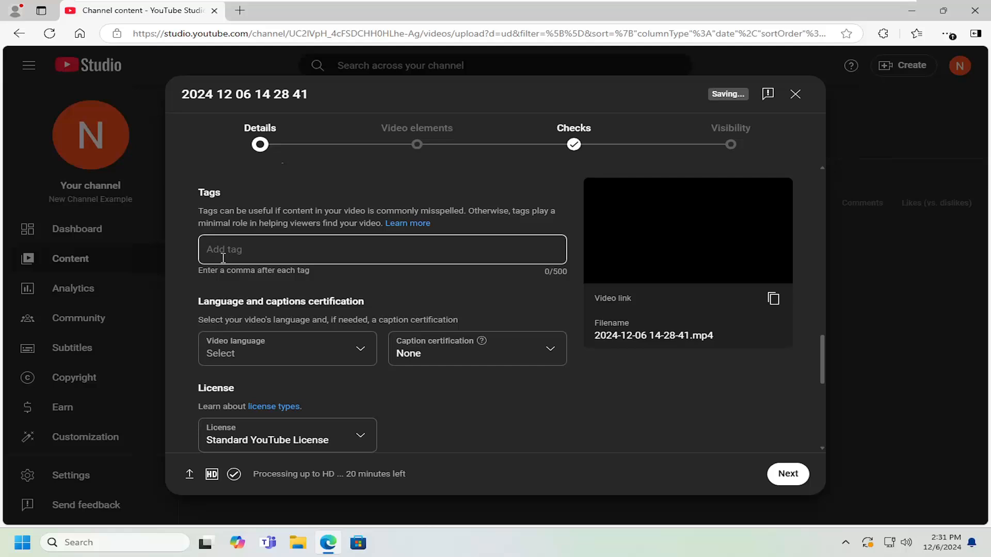
{"action": "scroll", "scroll_direction": "down", "scroll_amount": 3}
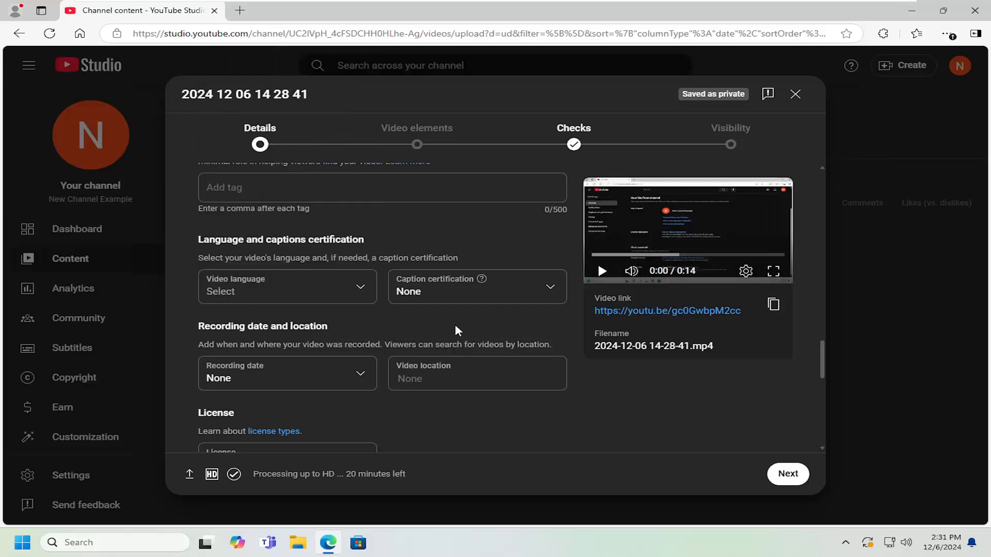
{"action": "scroll", "scroll_direction": "down", "scroll_amount": 3}
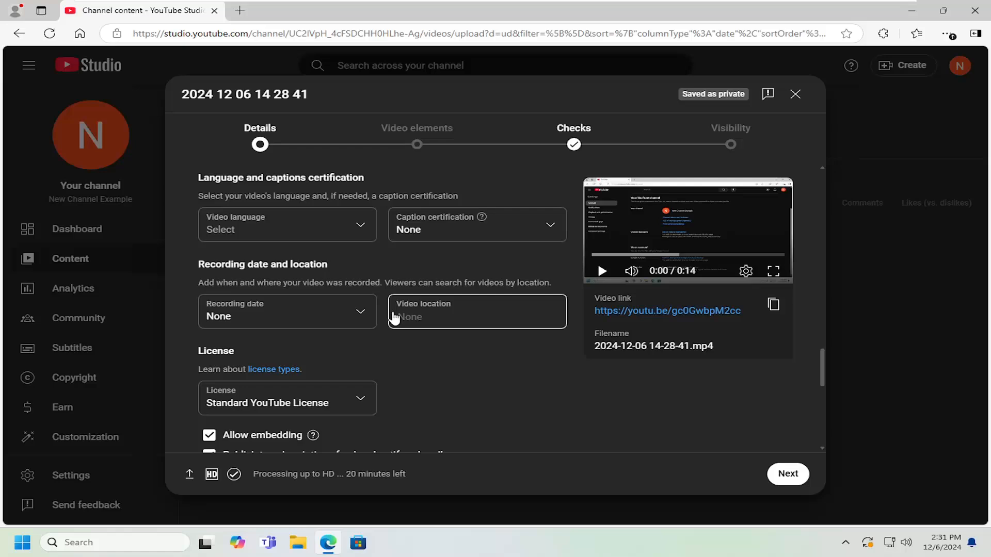
{"action": "scroll", "scroll_direction": "down", "scroll_amount": 3}
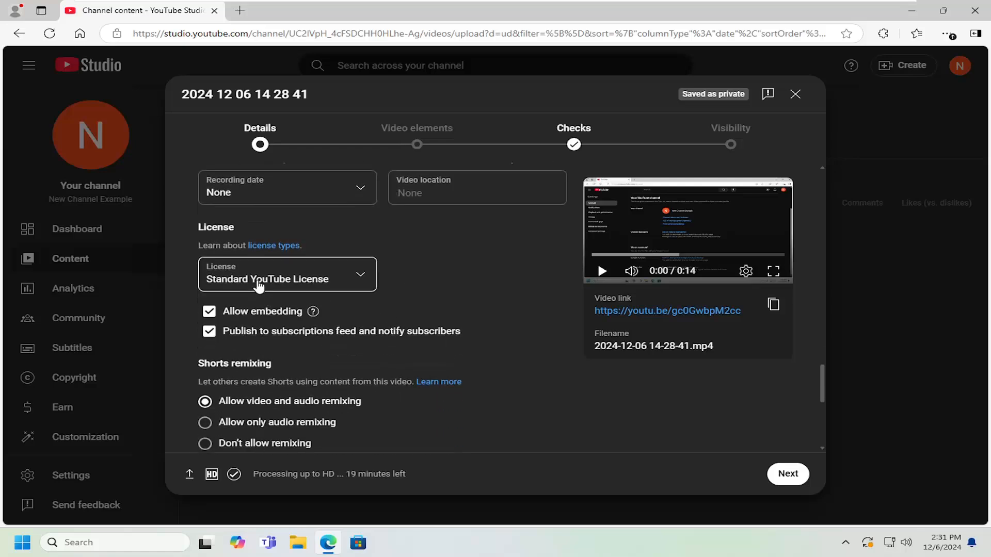
{"action": "mouse_move", "coordinate": [258, 278]}
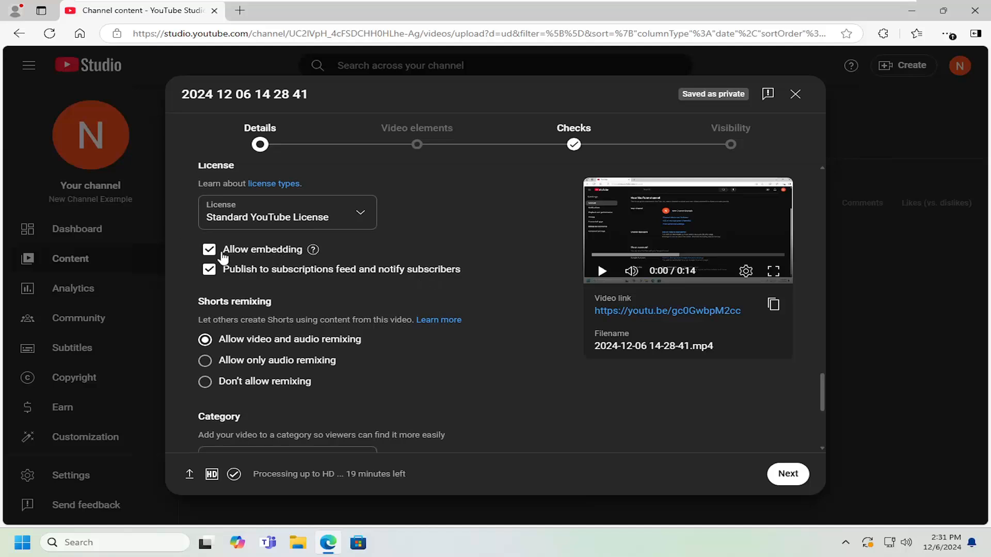
{"action": "left_click", "coordinate": [209, 269]}
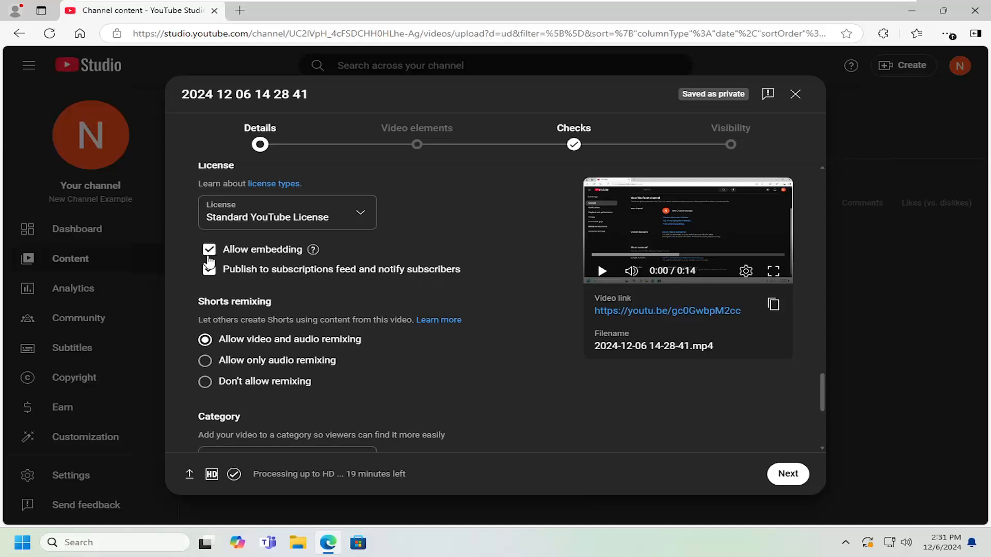
{"action": "left_click", "coordinate": [210, 270]}
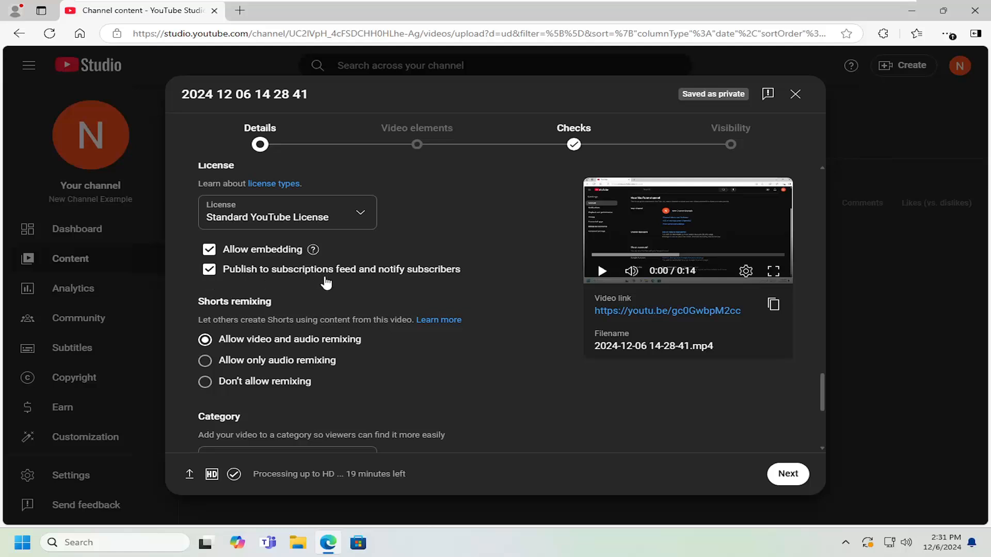
{"action": "mouse_move", "coordinate": [440, 277]}
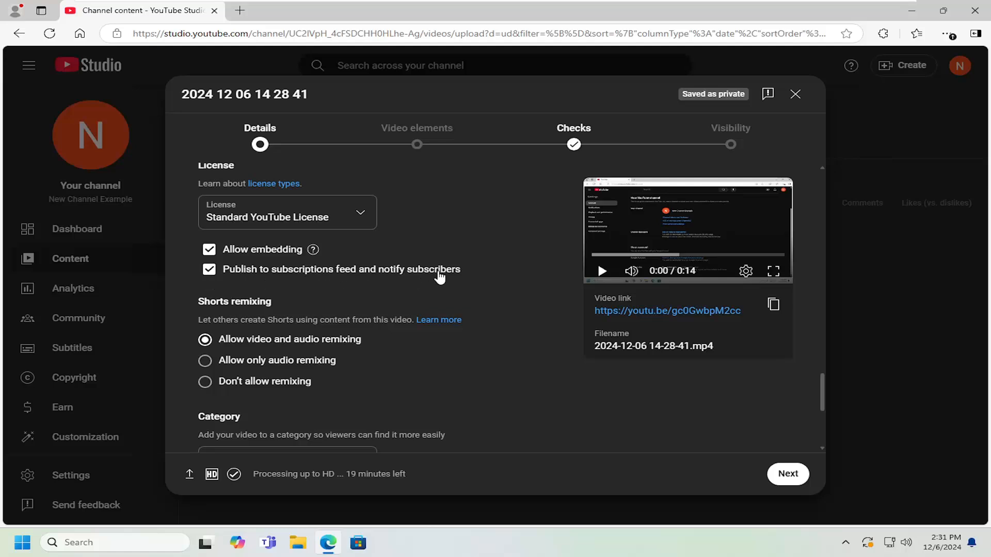
{"action": "mouse_move", "coordinate": [286, 283]}
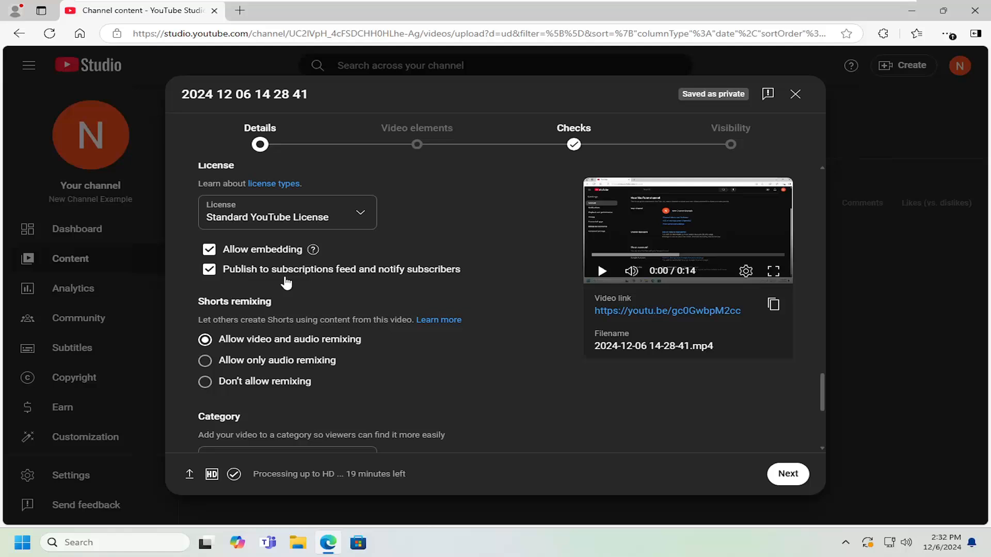
{"action": "mouse_move", "coordinate": [387, 285]}
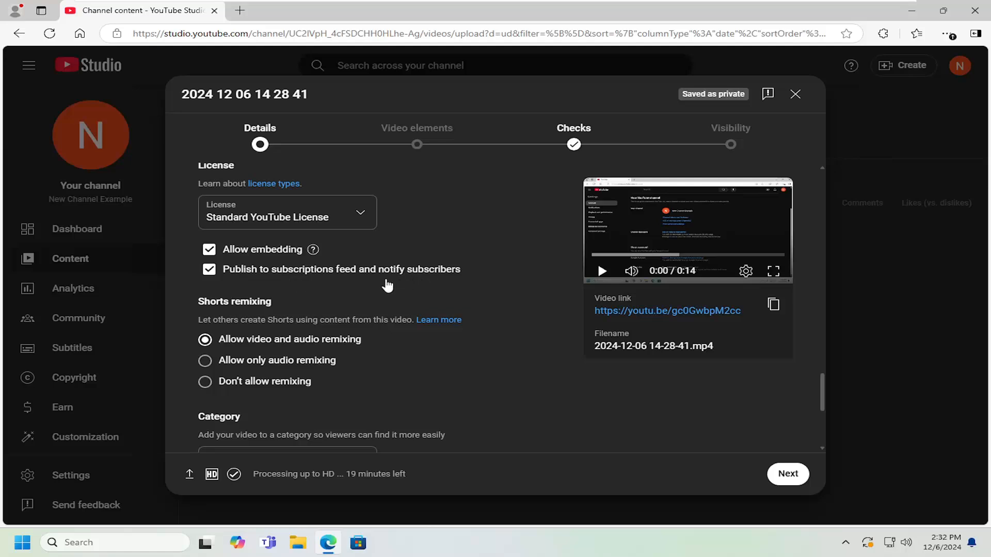
{"action": "mouse_move", "coordinate": [423, 283]}
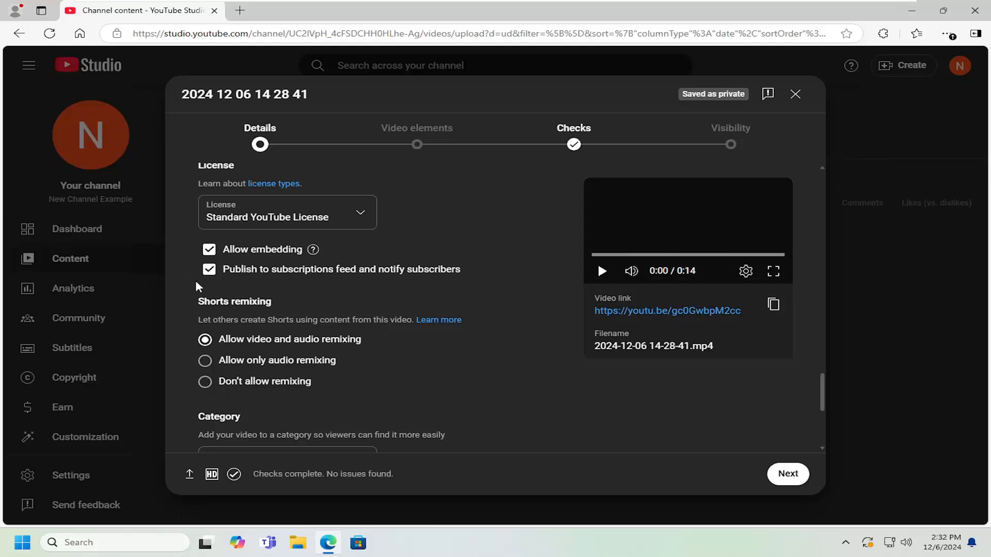
{"action": "scroll", "scroll_direction": "down", "scroll_amount": 3}
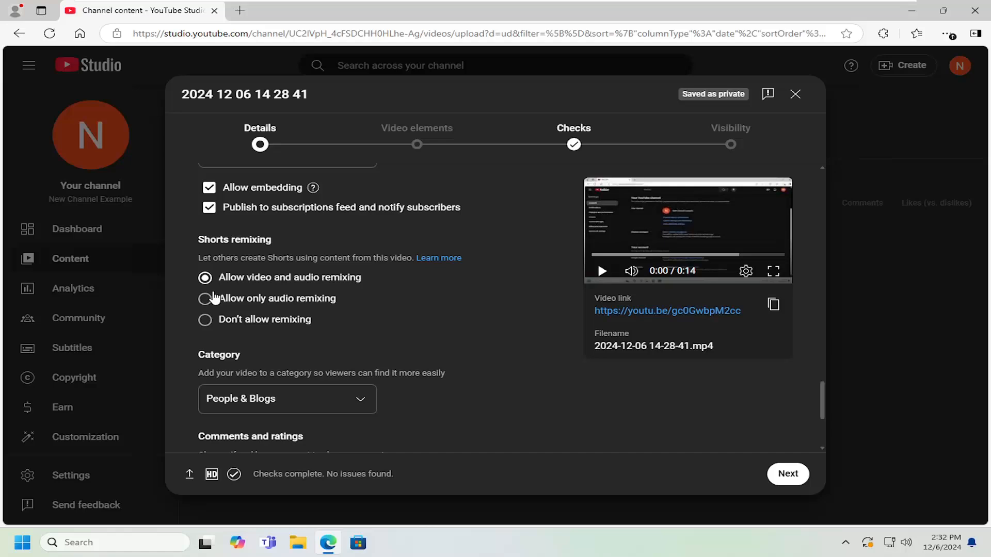
{"action": "mouse_move", "coordinate": [205, 321]}
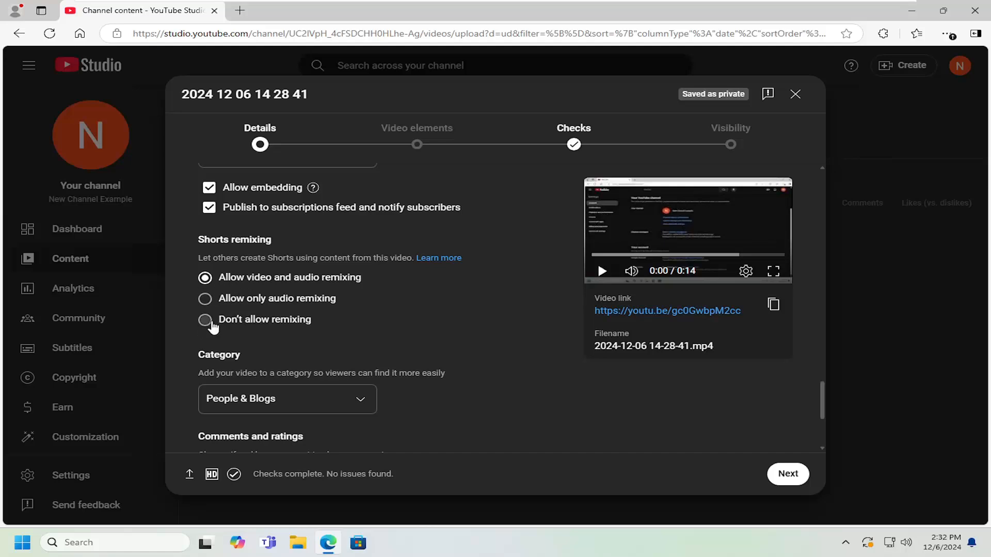
{"action": "scroll", "scroll_direction": "down", "scroll_amount": 3}
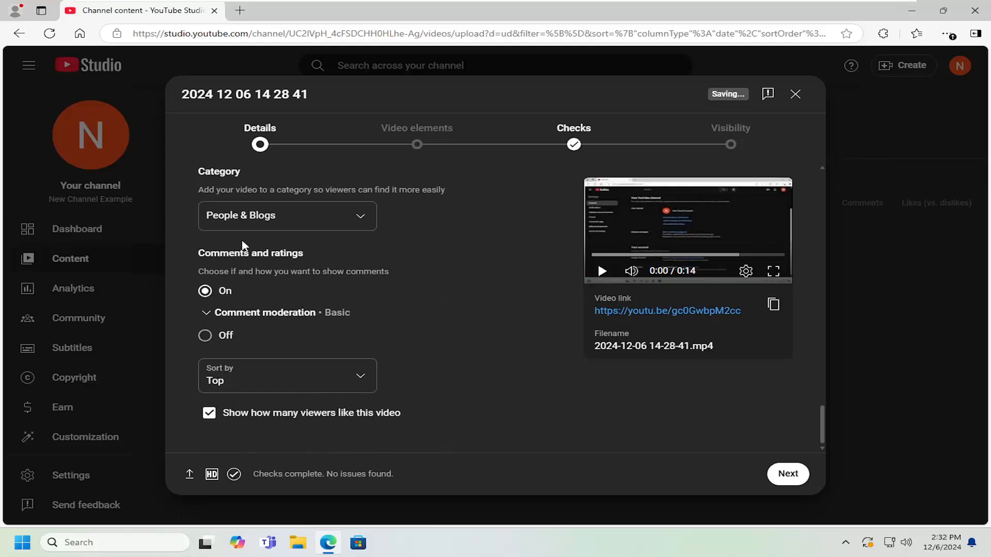
{"action": "left_click", "coordinate": [286, 216]}
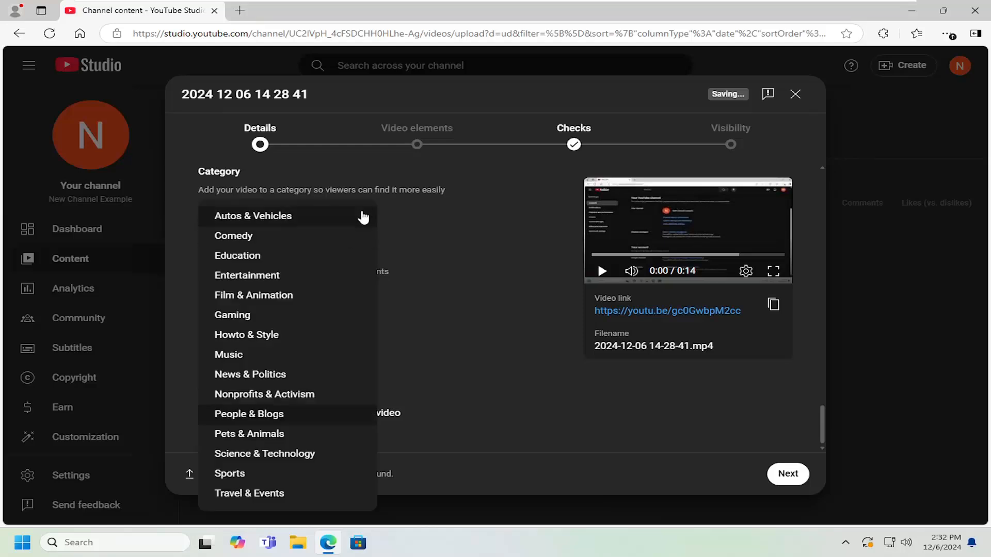
{"action": "mouse_move", "coordinate": [470, 235]}
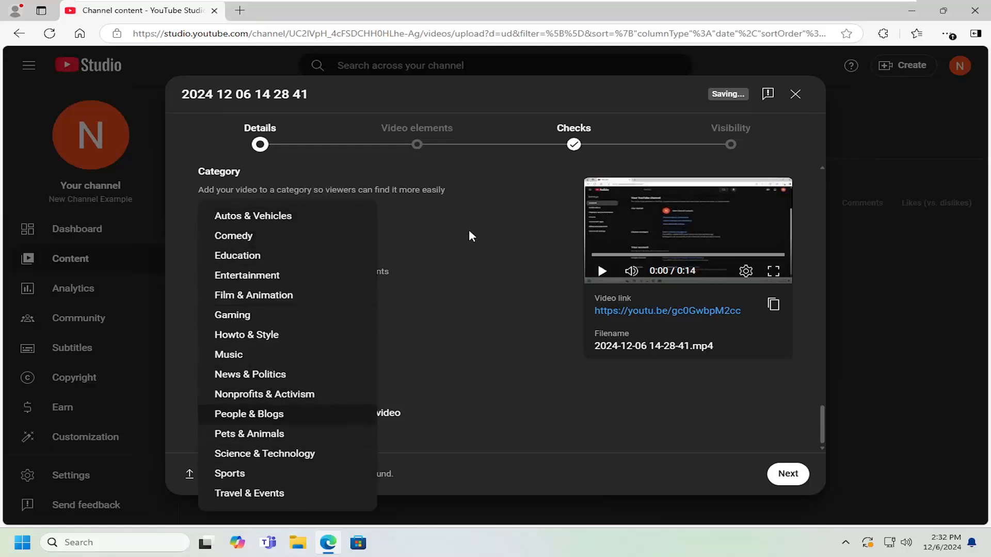
{"action": "left_click", "coordinate": [248, 414]}
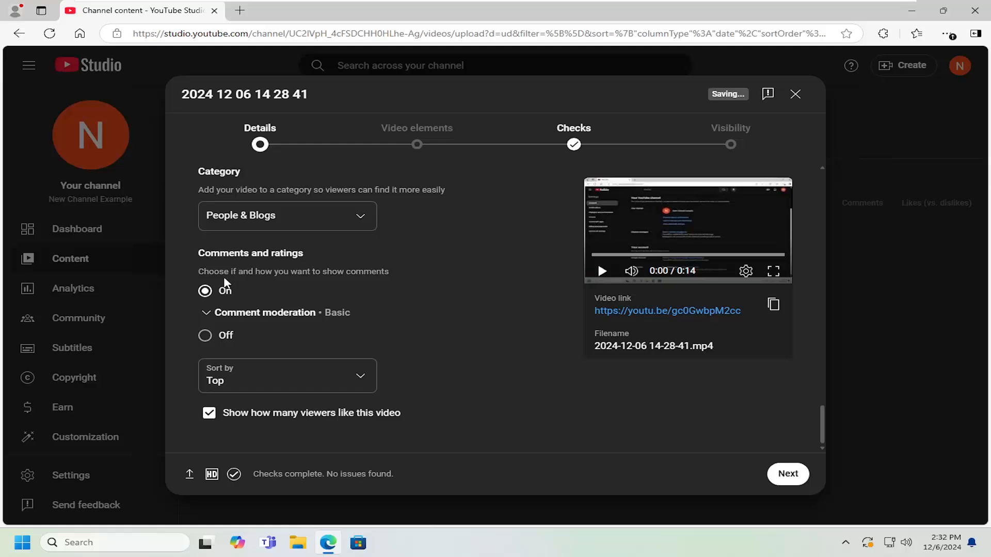
{"action": "mouse_move", "coordinate": [218, 300]}
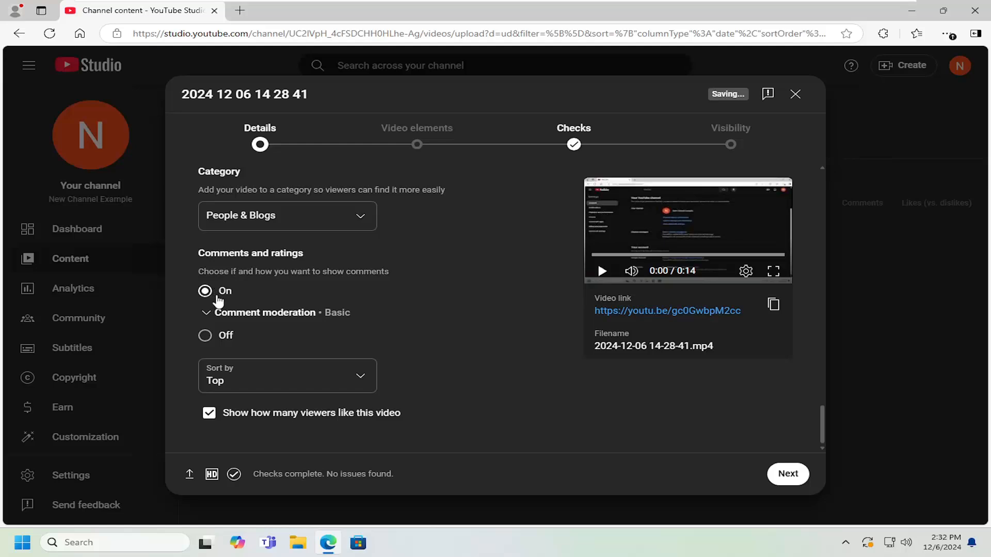
{"action": "mouse_move", "coordinate": [209, 318]}
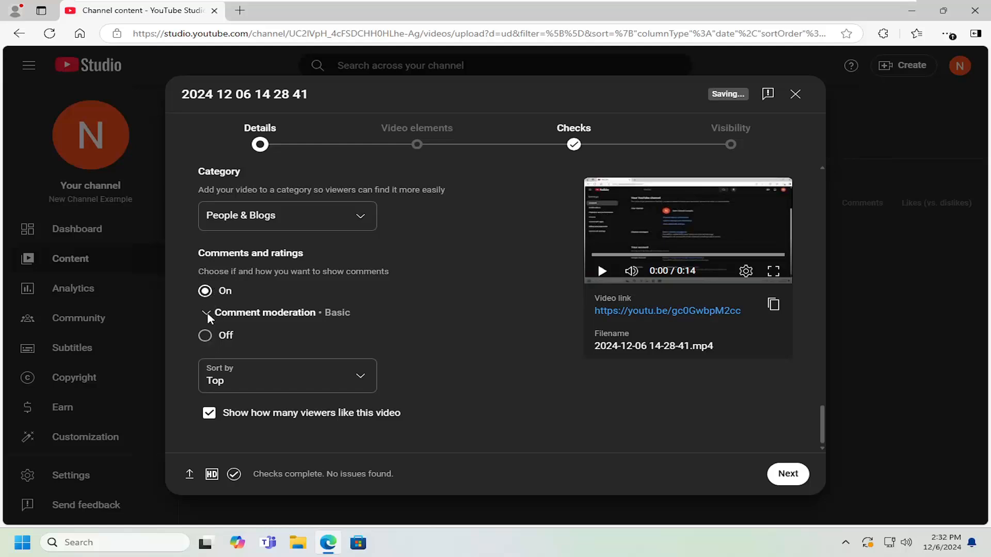
Step: Set comment moderation to Strict with all comments held for review
{"action": "left_click", "coordinate": [205, 311]}
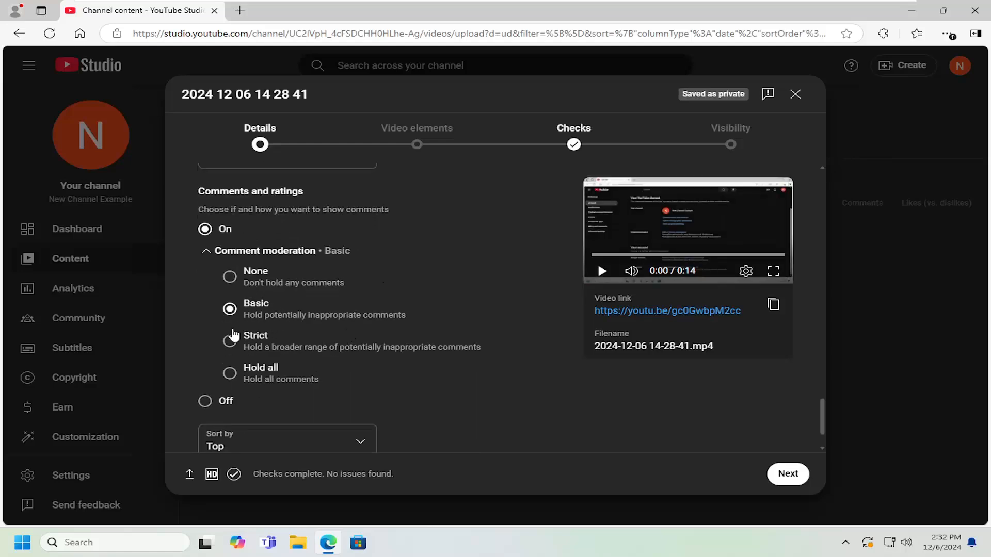
{"action": "mouse_move", "coordinate": [294, 322]}
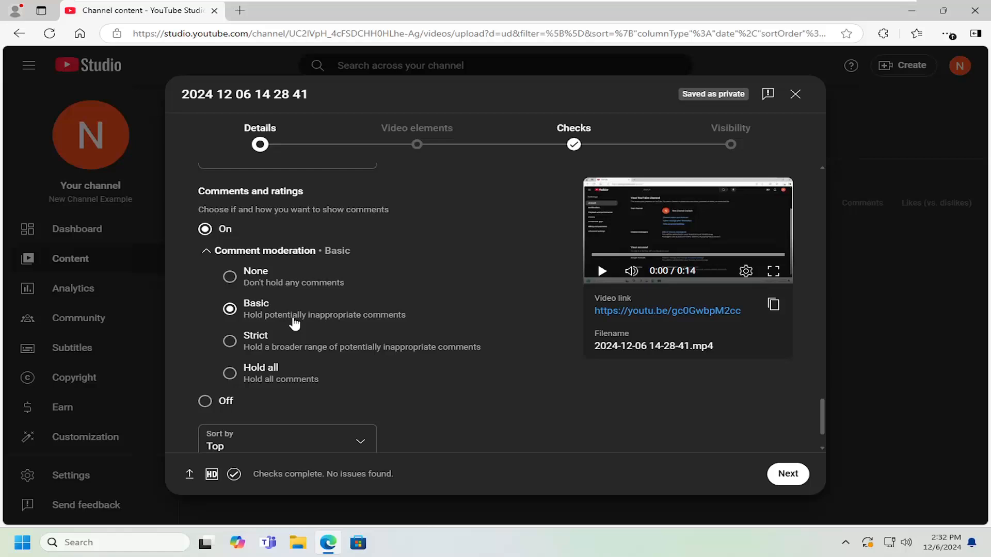
{"action": "mouse_move", "coordinate": [267, 310]}
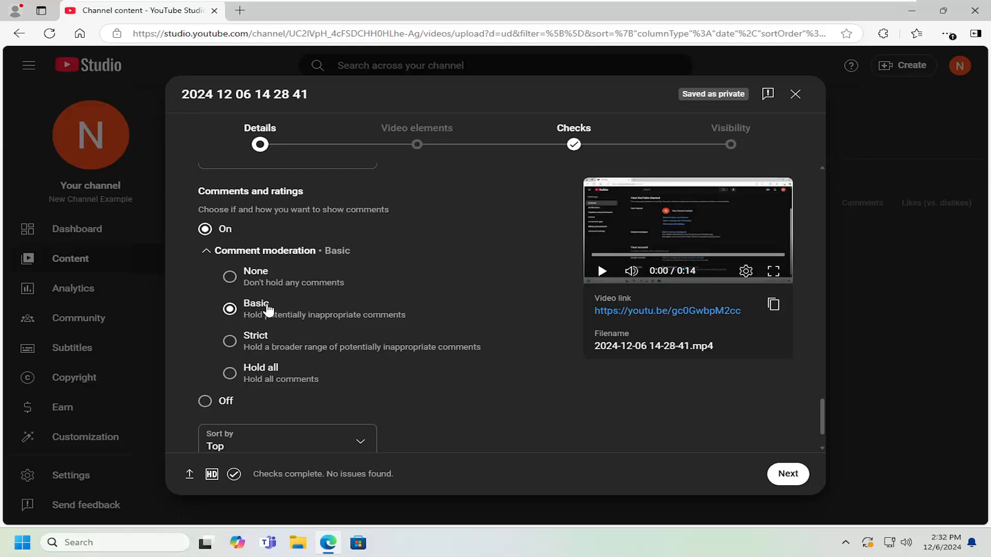
{"action": "mouse_move", "coordinate": [238, 277]}
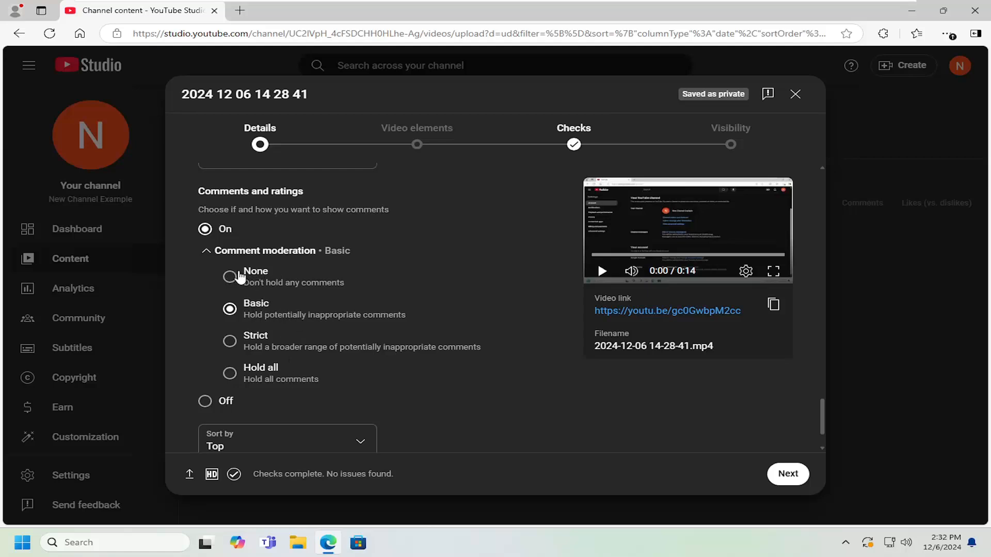
{"action": "left_click", "coordinate": [229, 341]}
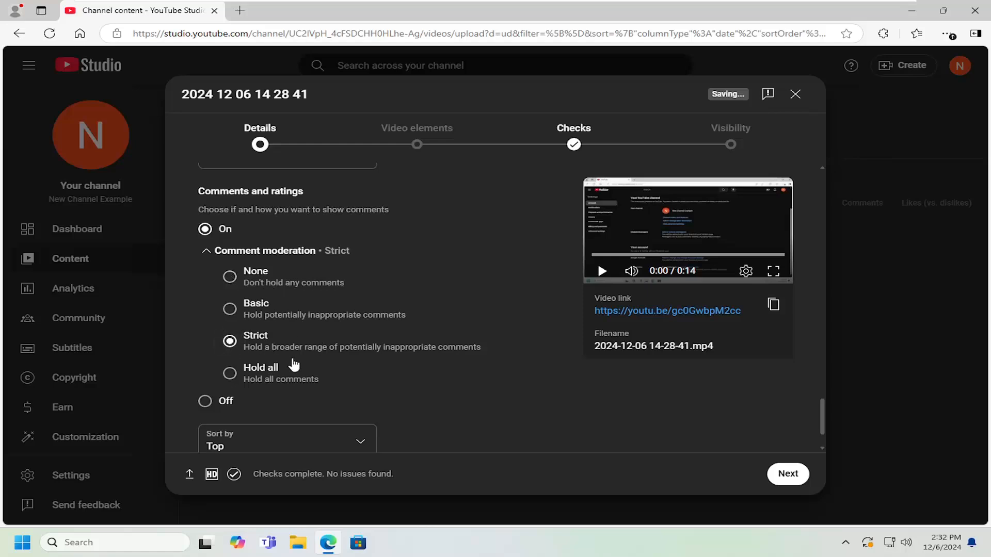
{"action": "mouse_move", "coordinate": [324, 347]}
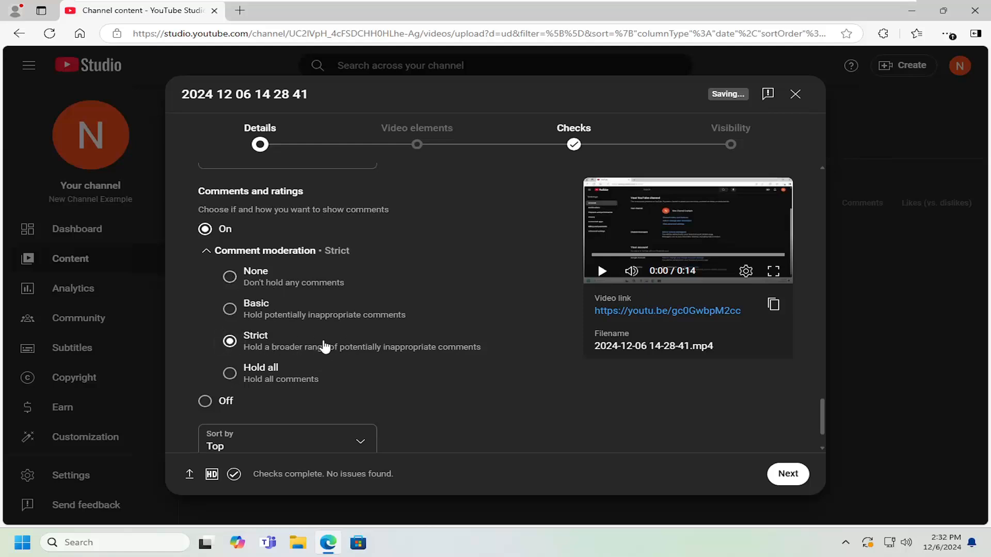
{"action": "mouse_move", "coordinate": [281, 341]}
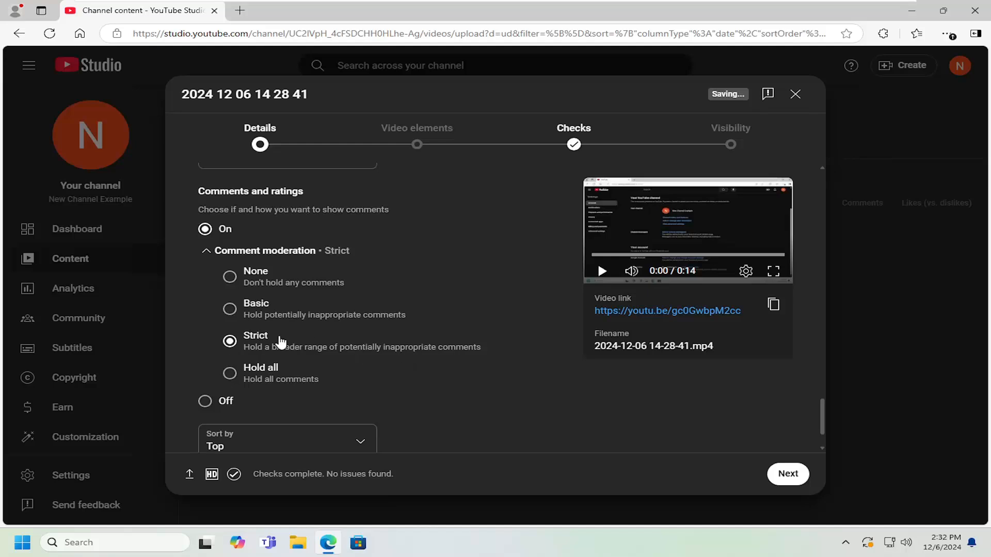
{"action": "left_click", "coordinate": [229, 372]}
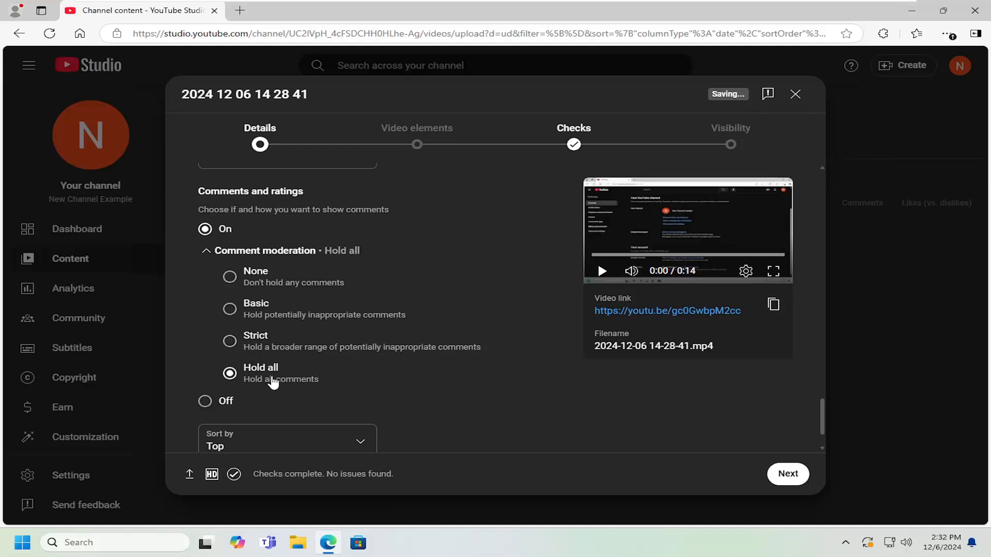
{"action": "mouse_move", "coordinate": [209, 330]}
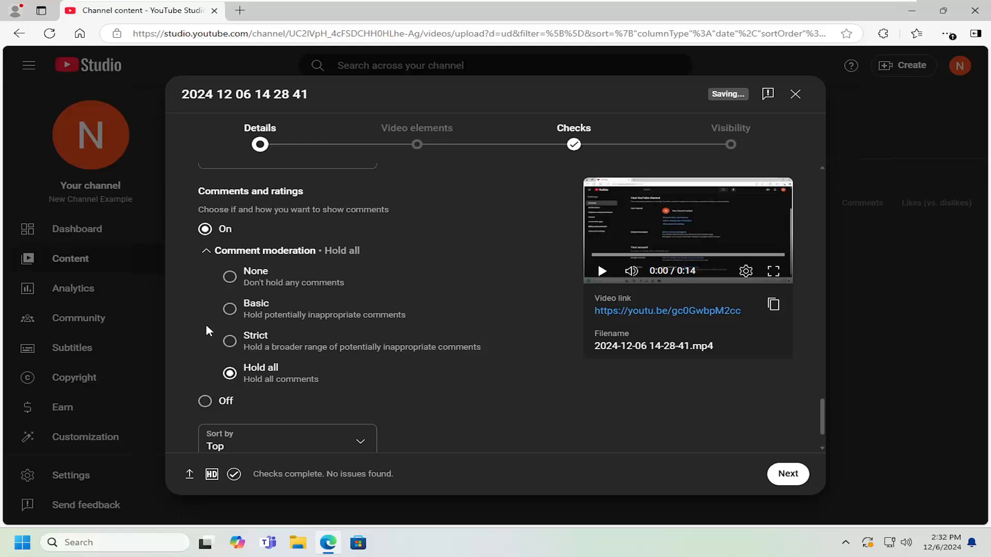
{"action": "mouse_move", "coordinate": [274, 378]}
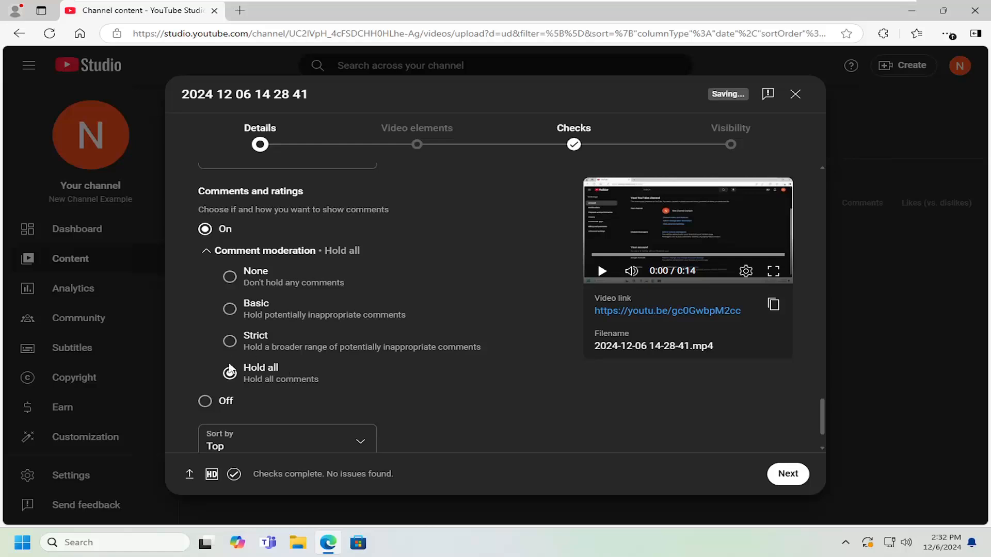
{"action": "left_click", "coordinate": [229, 373]}
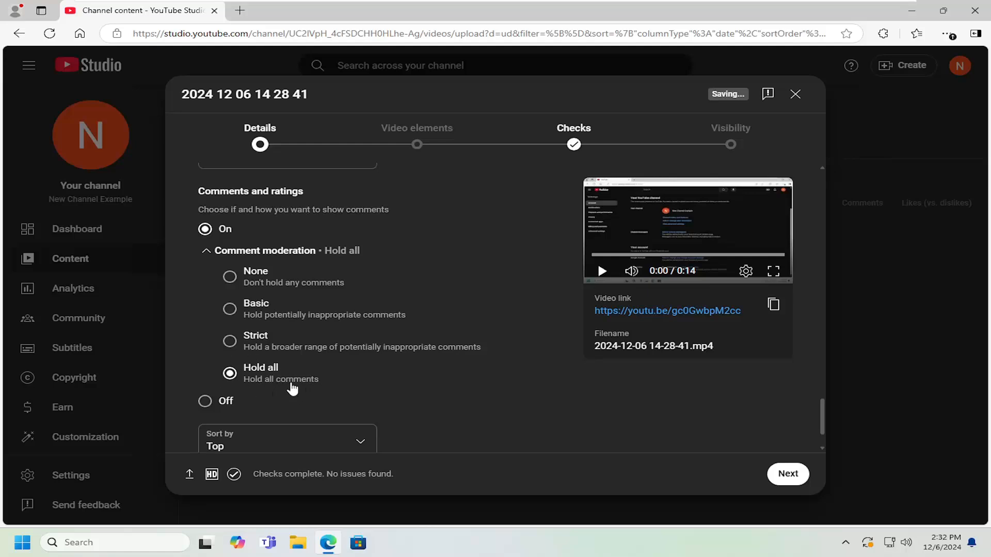
{"action": "scroll", "scroll_direction": "down", "scroll_amount": 3}
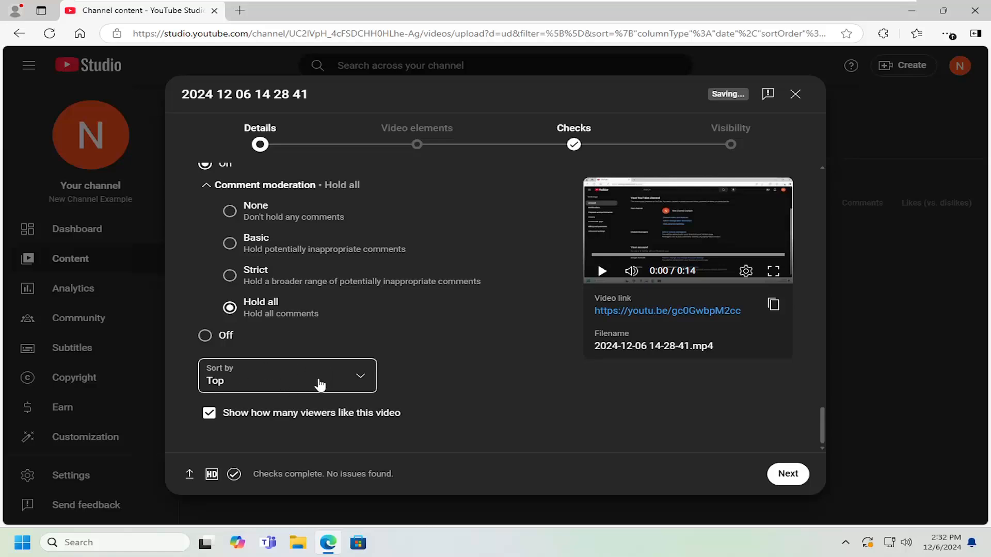
{"action": "left_click", "coordinate": [286, 375]}
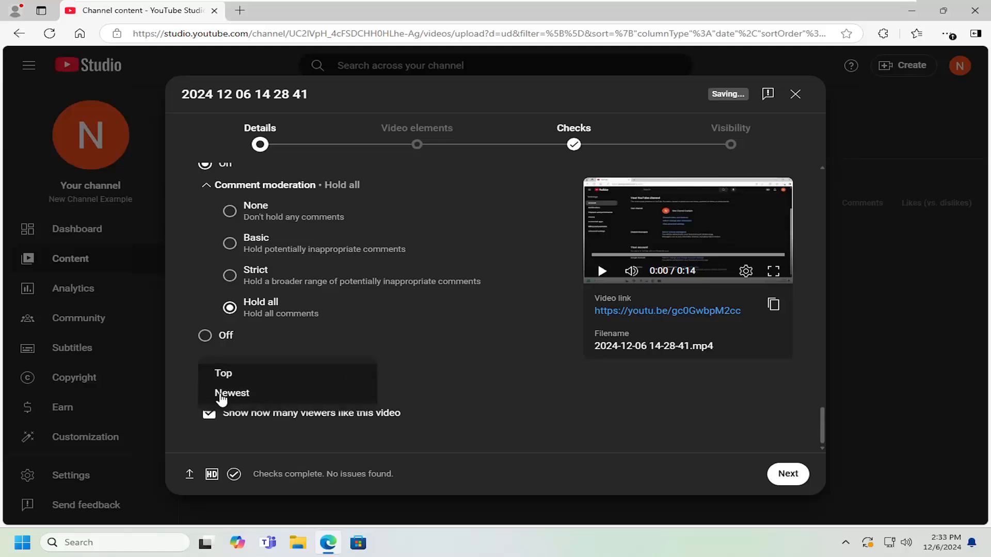
{"action": "mouse_move", "coordinate": [467, 422]}
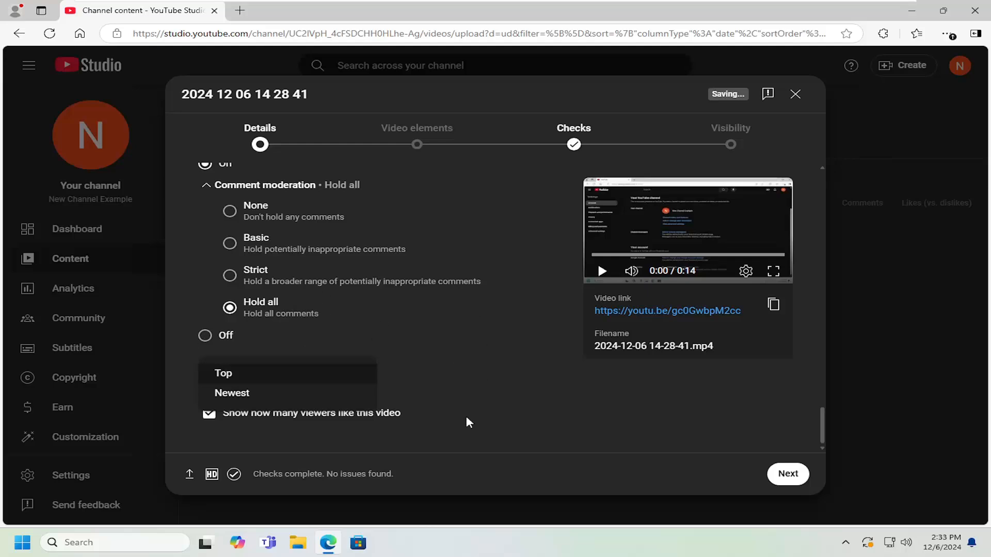
{"action": "mouse_move", "coordinate": [381, 429]}
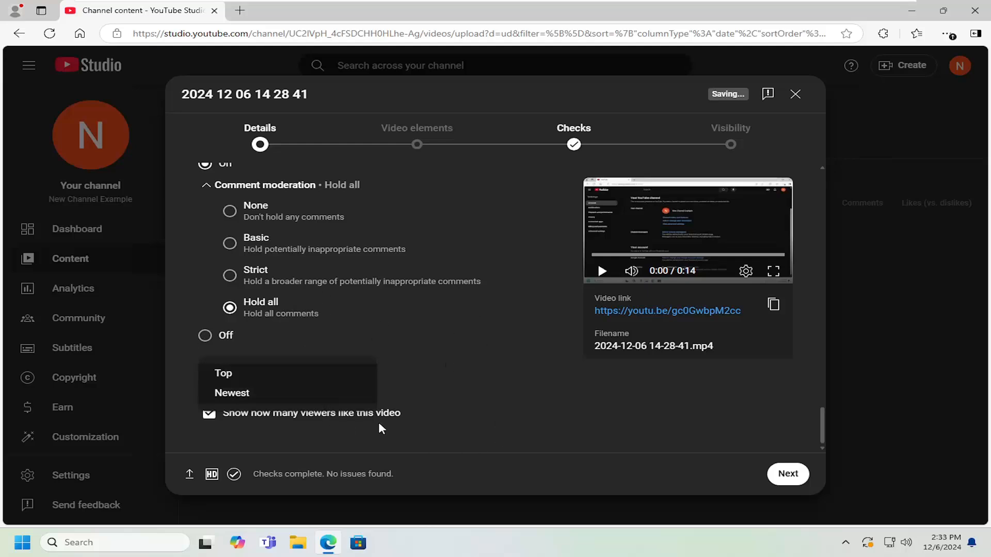
{"action": "left_click", "coordinate": [223, 373]}
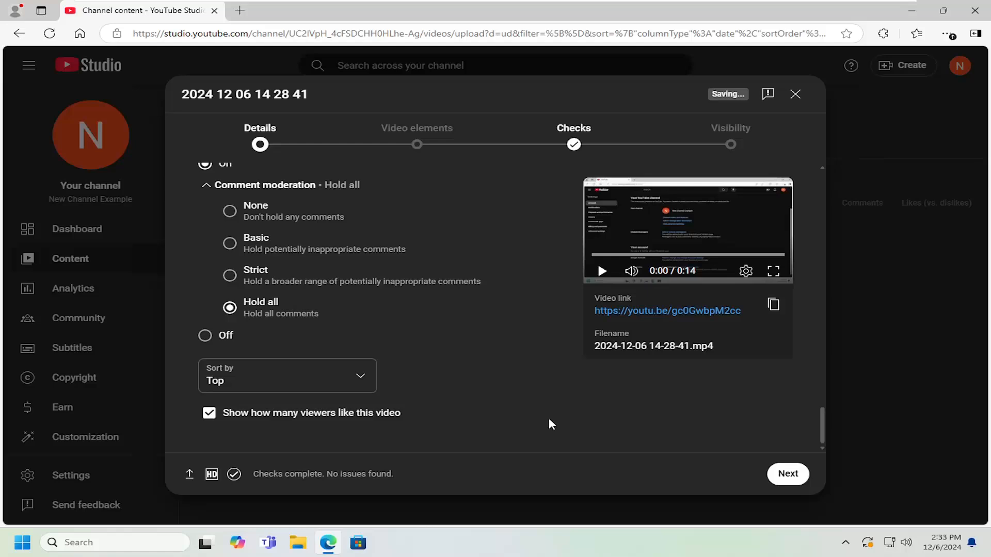
{"action": "mouse_move", "coordinate": [308, 413]}
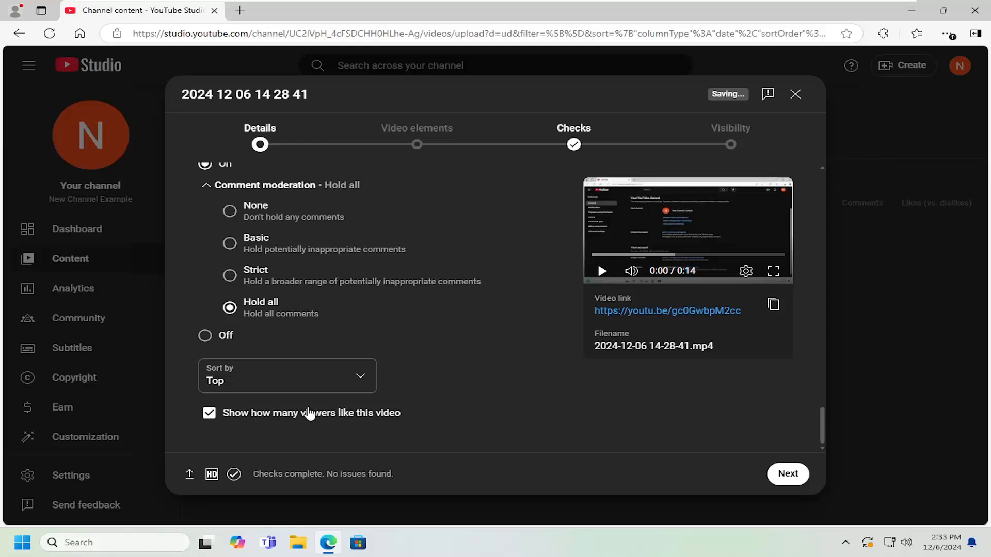
{"action": "mouse_move", "coordinate": [349, 416]}
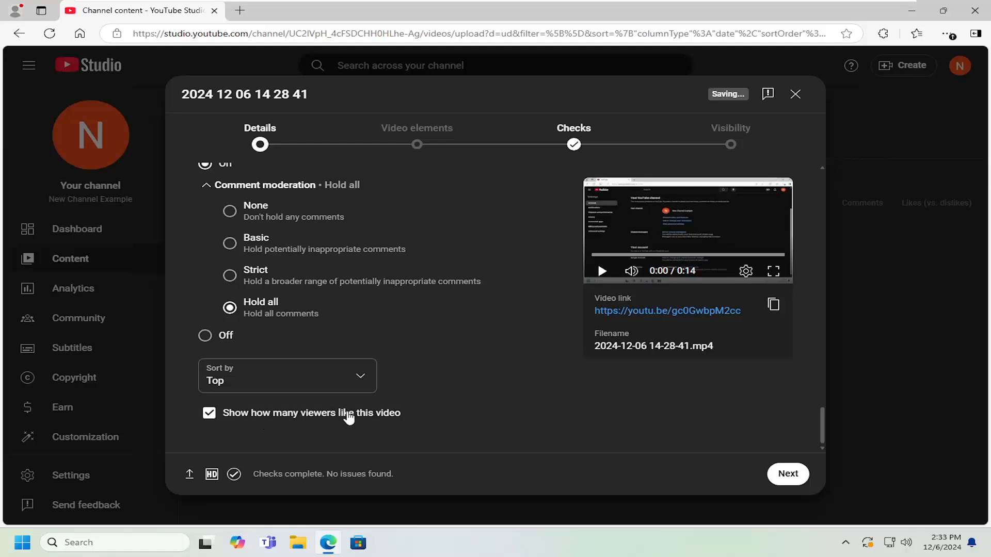
{"action": "mouse_move", "coordinate": [218, 412]}
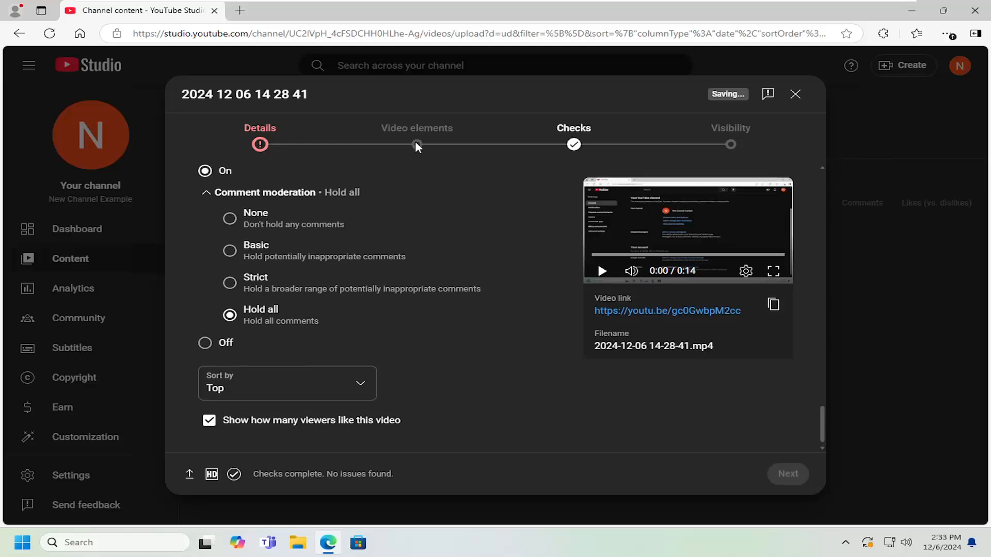
{"action": "scroll", "scroll_direction": "up", "scroll_amount": 3}
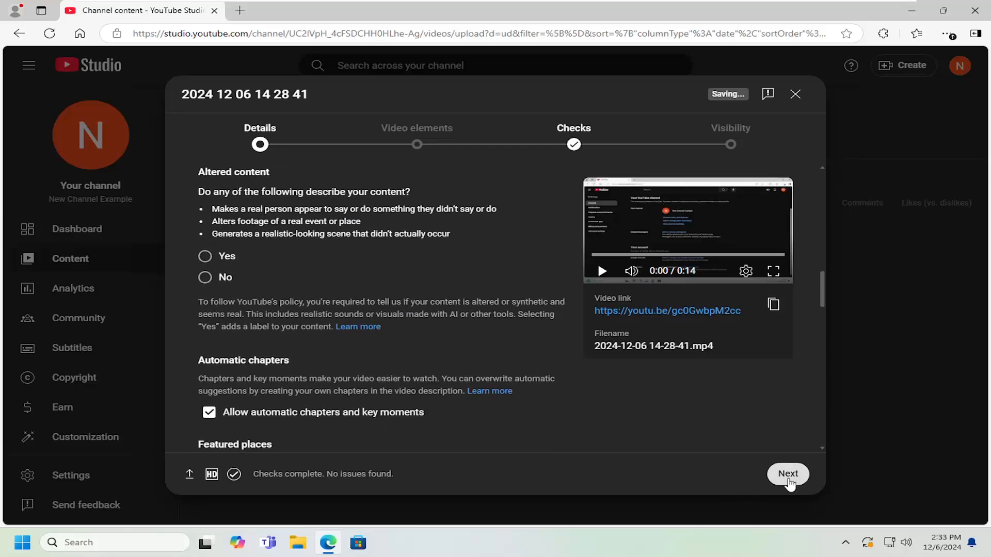
Step: Advance from the details form to the Video elements step
{"action": "left_click", "coordinate": [787, 473]}
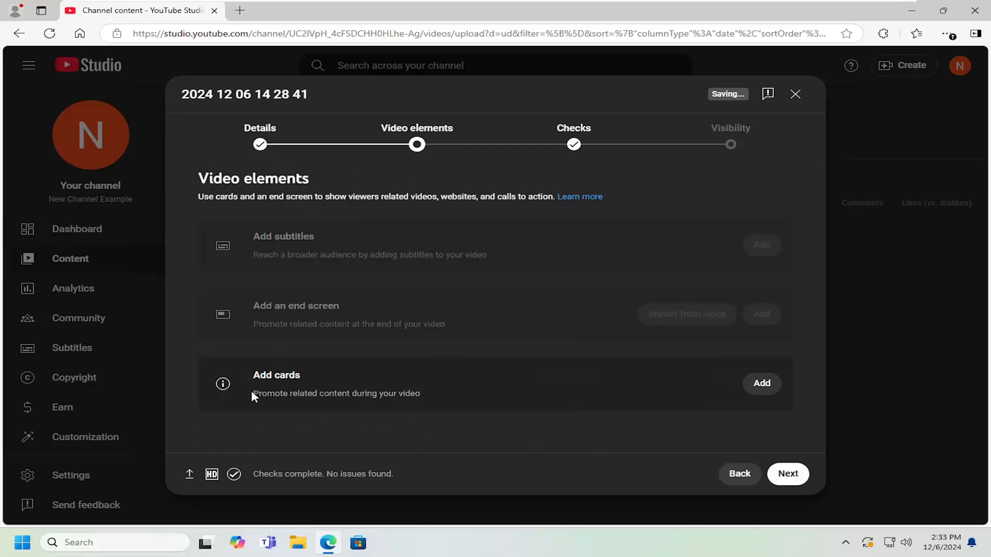
{"action": "mouse_move", "coordinate": [287, 425]}
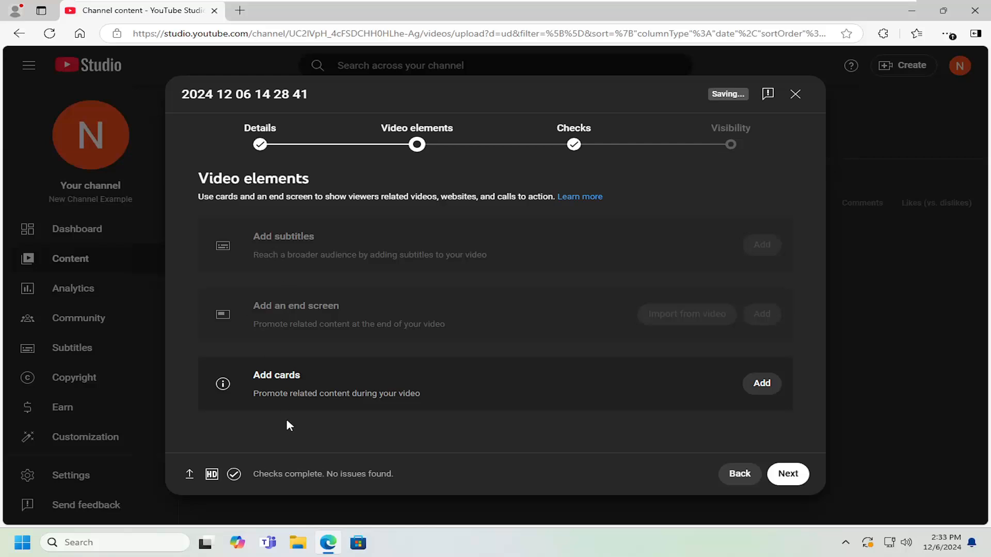
{"action": "mouse_move", "coordinate": [638, 180]}
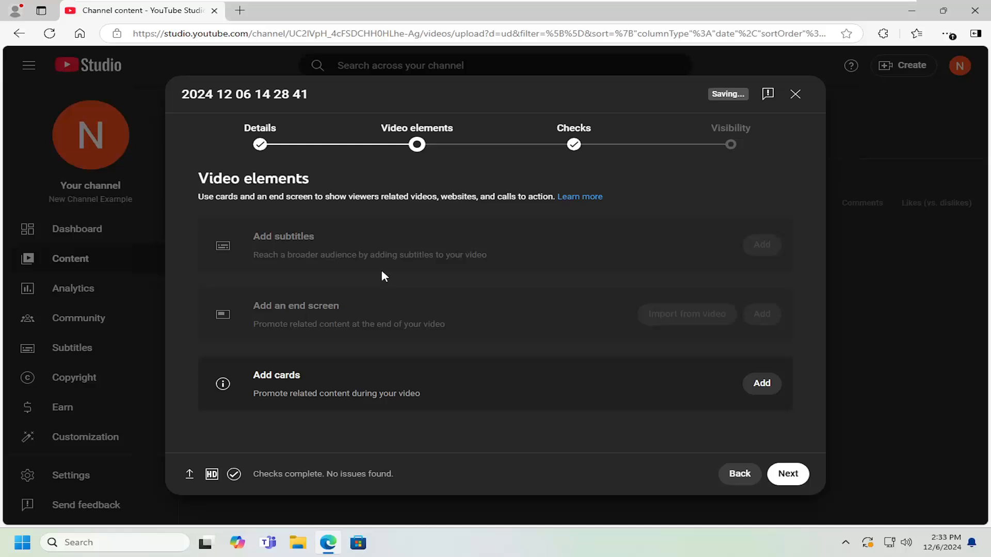
{"action": "mouse_move", "coordinate": [728, 300]}
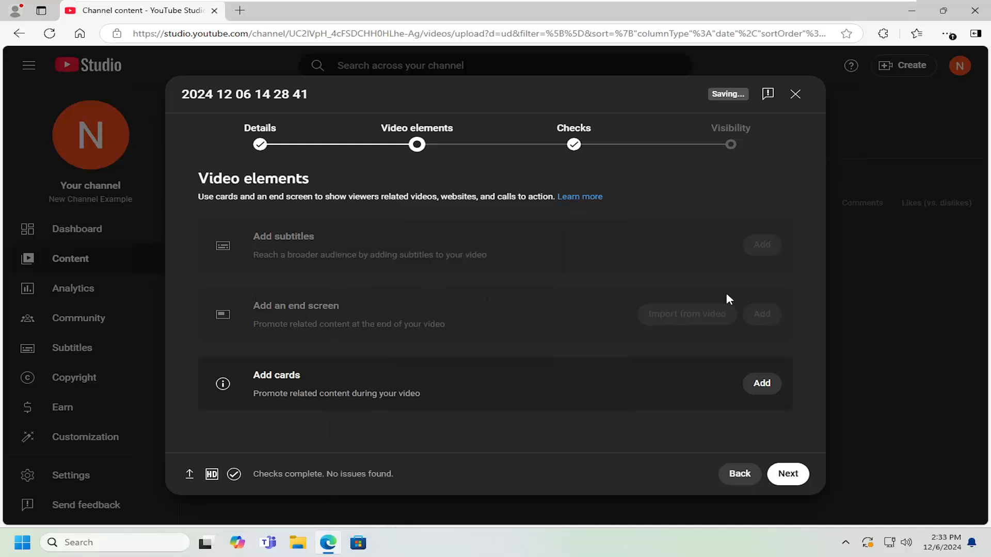
{"action": "mouse_move", "coordinate": [341, 314]}
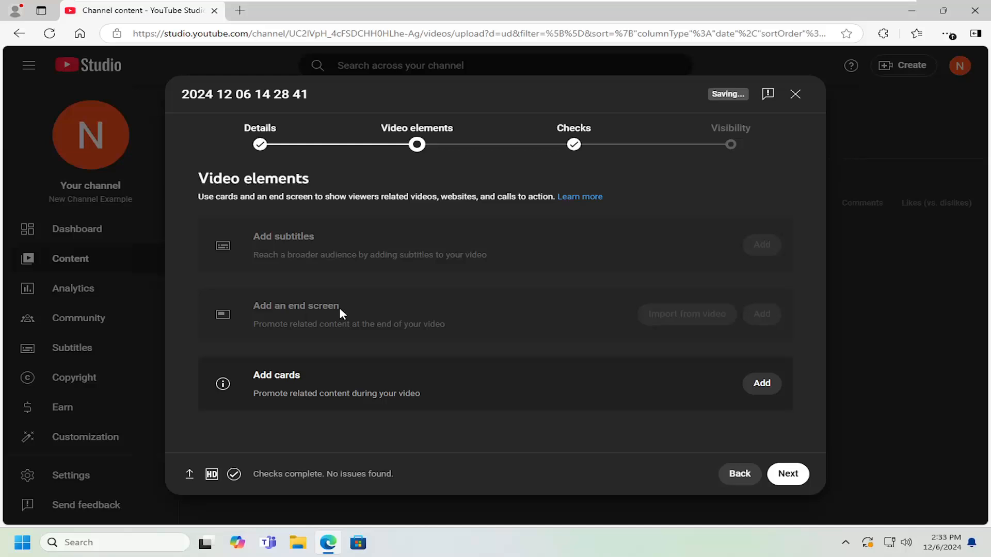
{"action": "mouse_move", "coordinate": [409, 319]}
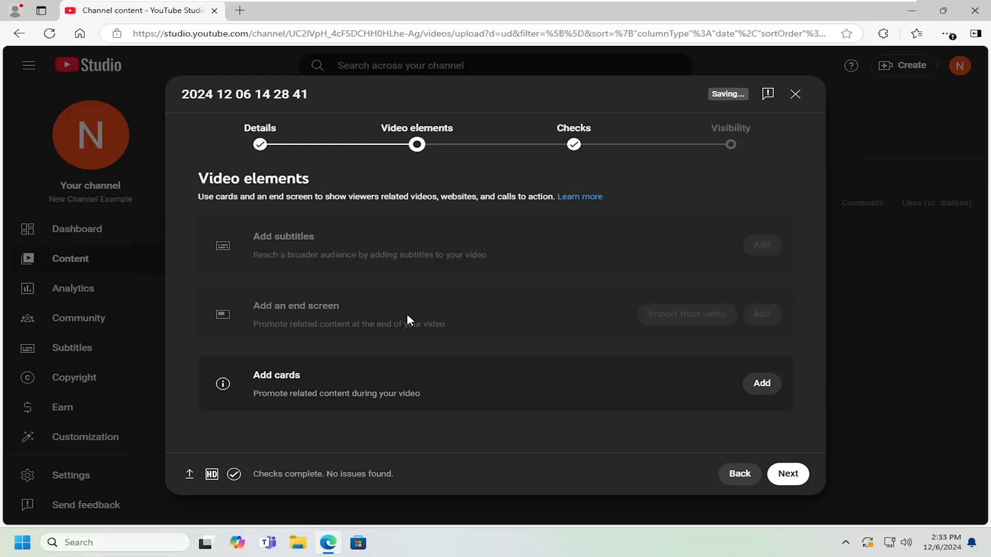
{"action": "mouse_move", "coordinate": [280, 303]}
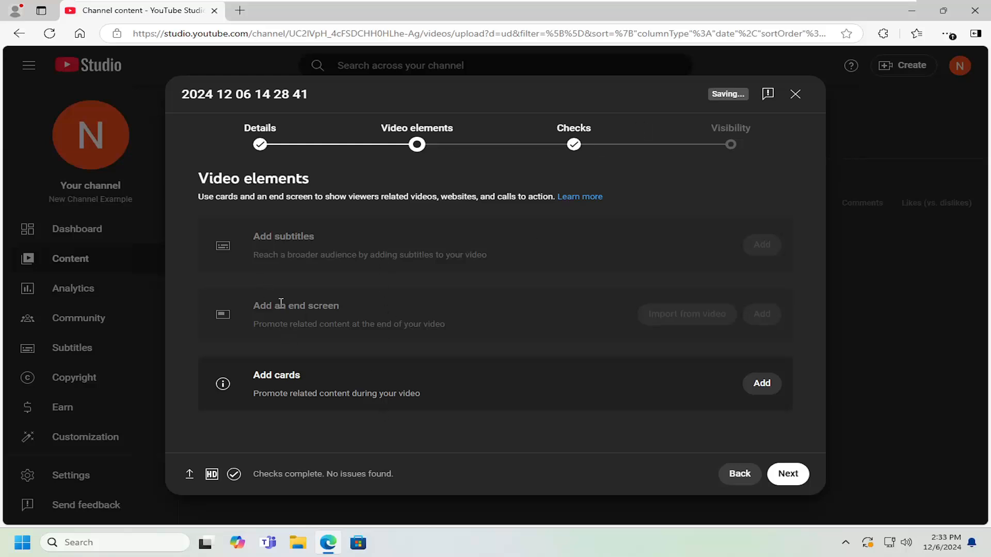
{"action": "mouse_move", "coordinate": [351, 409]}
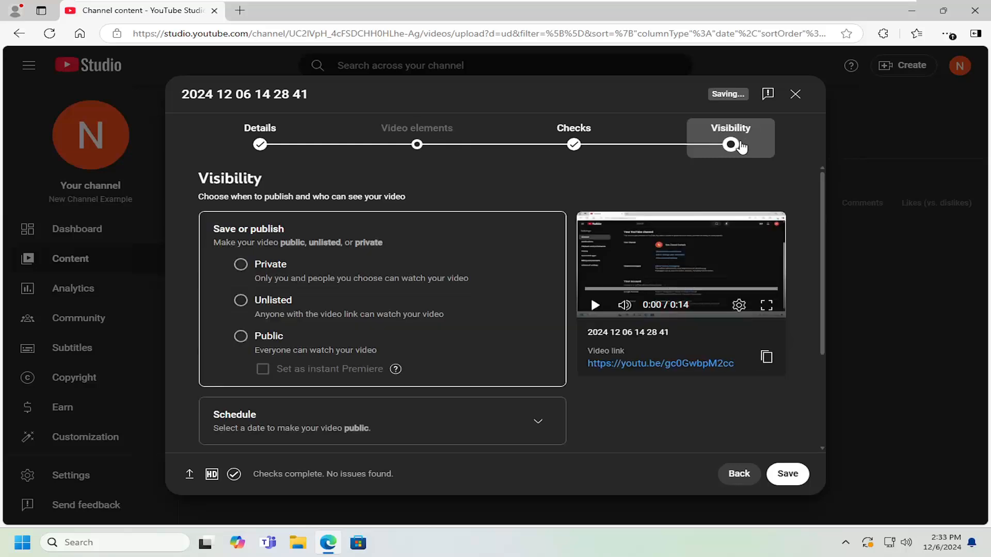
{"action": "mouse_move", "coordinate": [256, 277]}
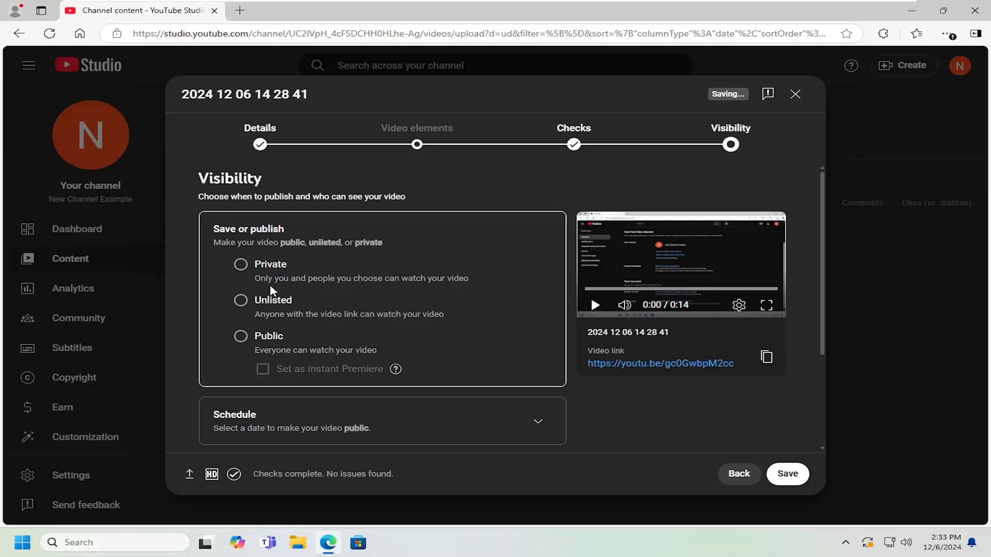
{"action": "mouse_move", "coordinate": [638, 372]}
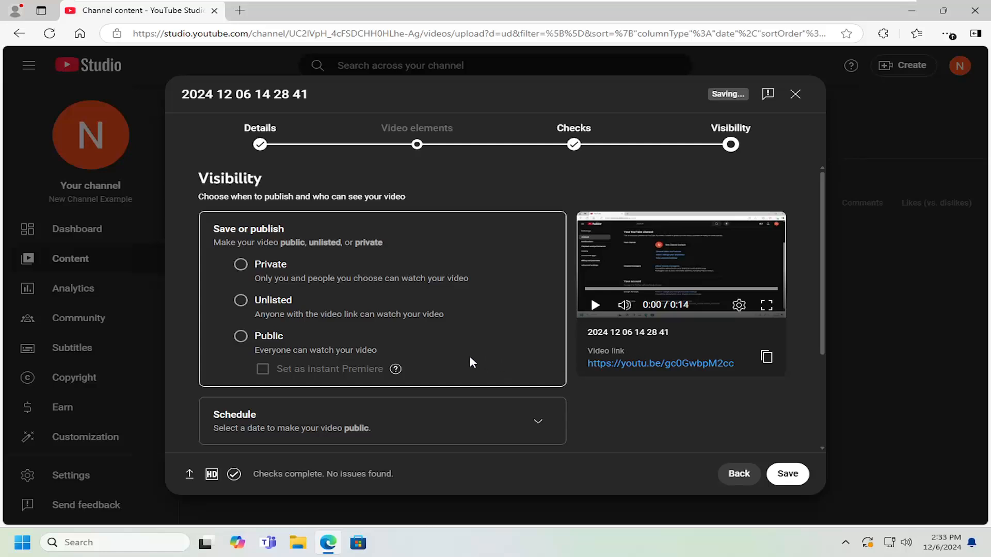
{"action": "scroll", "scroll_direction": "down", "scroll_amount": 3}
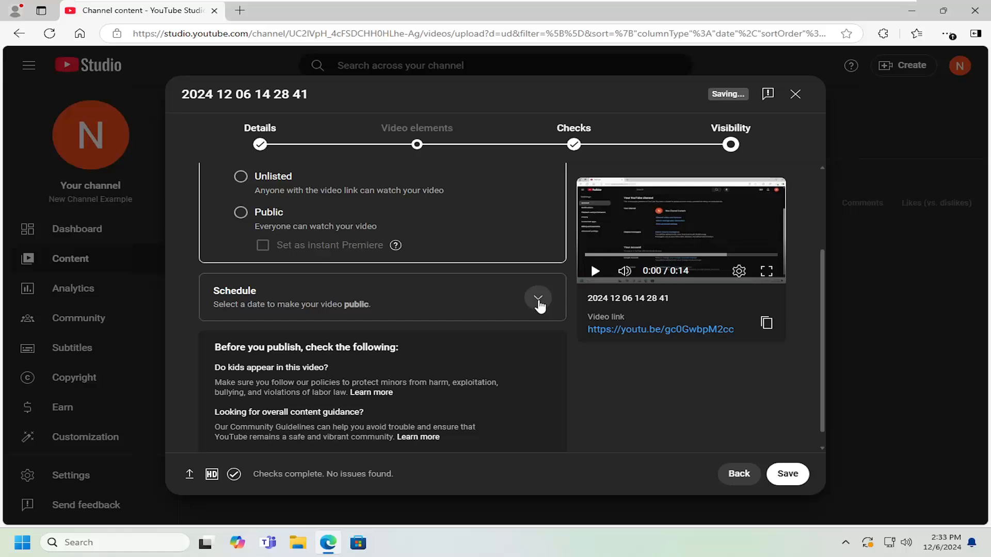
Step: Schedule the video for Dec 7, 2024 at 12:00 AM and mark it as a Premiere
{"action": "left_click", "coordinate": [539, 297]}
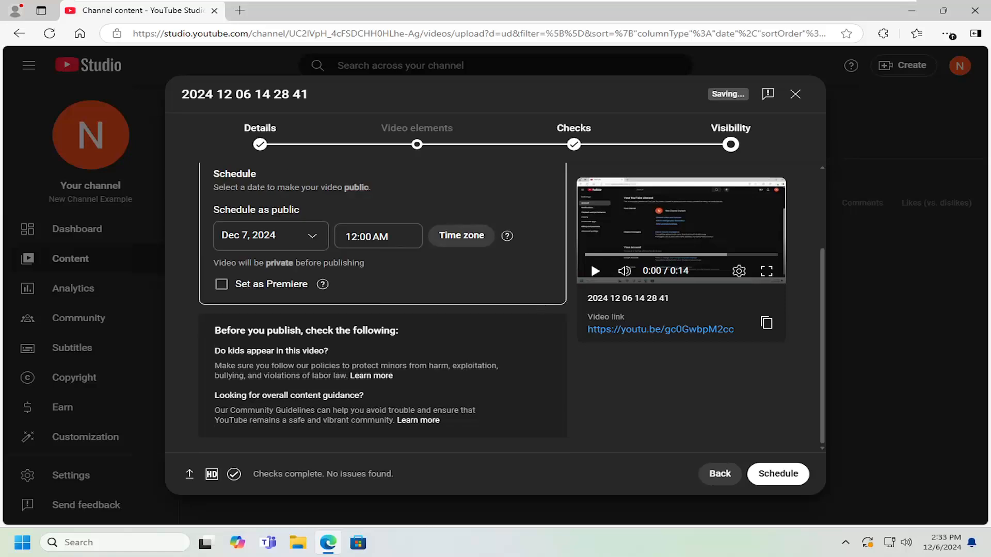
{"action": "scroll", "scroll_direction": "up", "scroll_amount": 3}
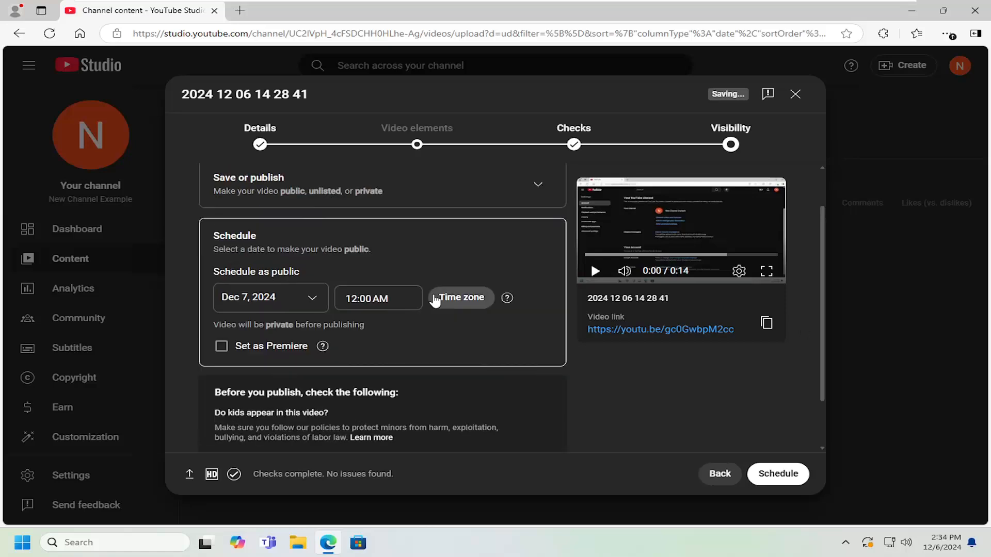
{"action": "left_click", "coordinate": [460, 297]}
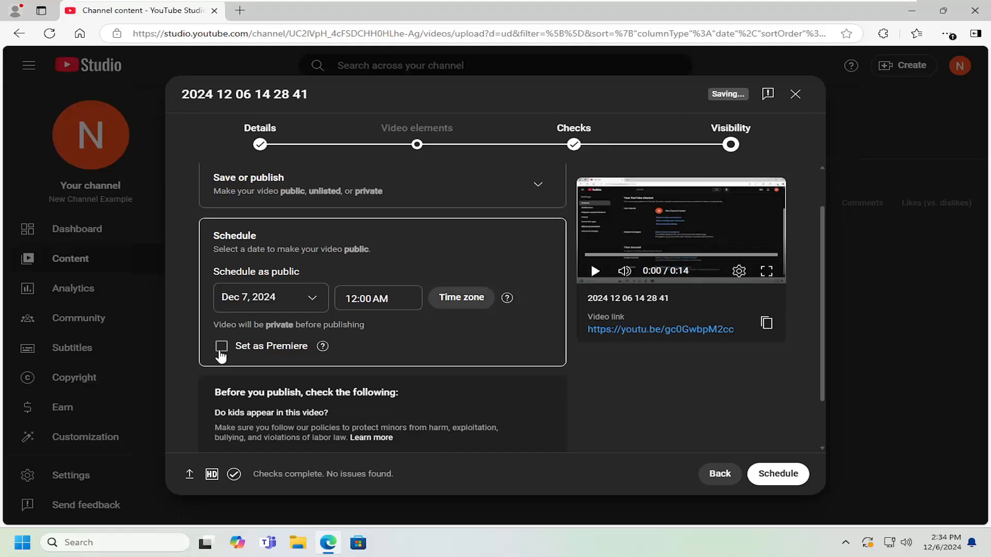
{"action": "left_click", "coordinate": [221, 346]}
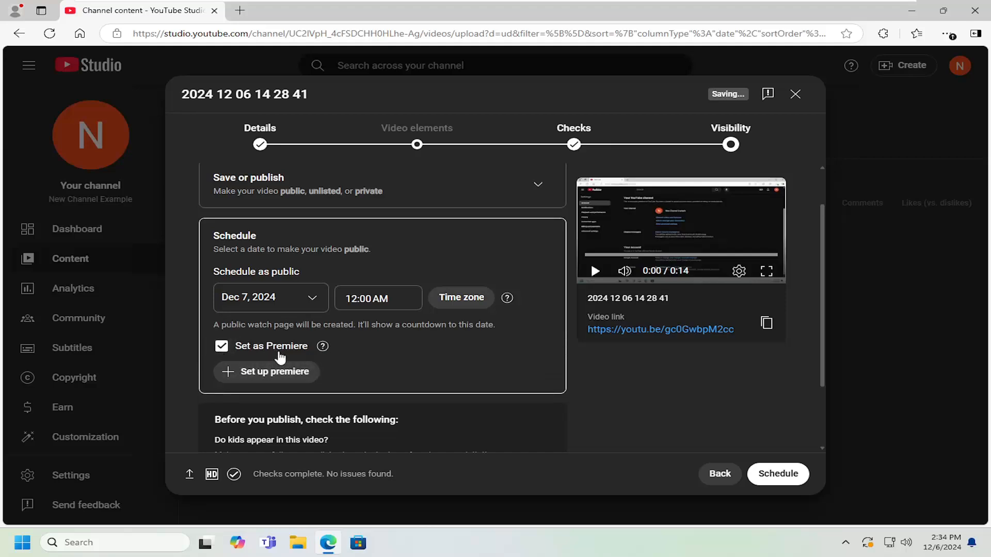
{"action": "mouse_move", "coordinate": [237, 389]}
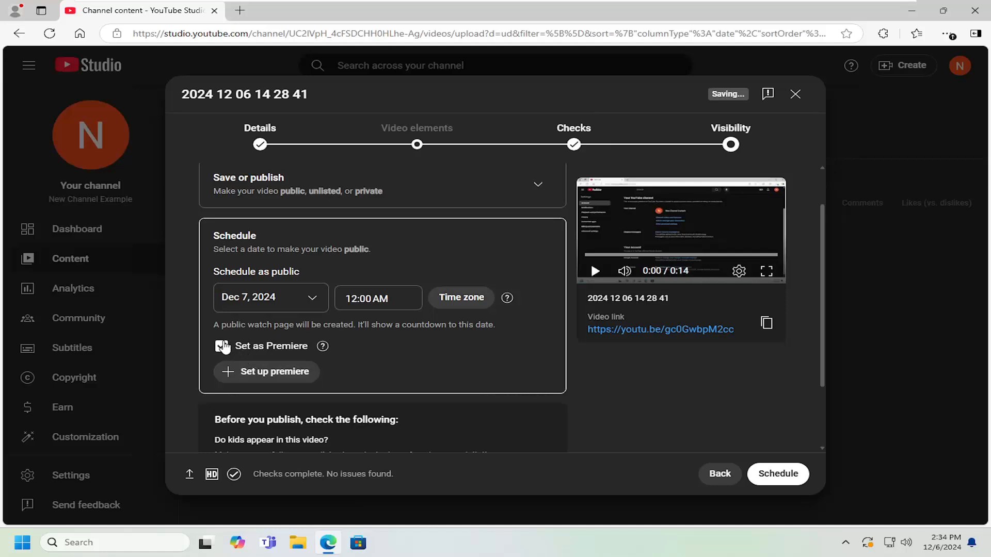
{"action": "left_click", "coordinate": [222, 345]}
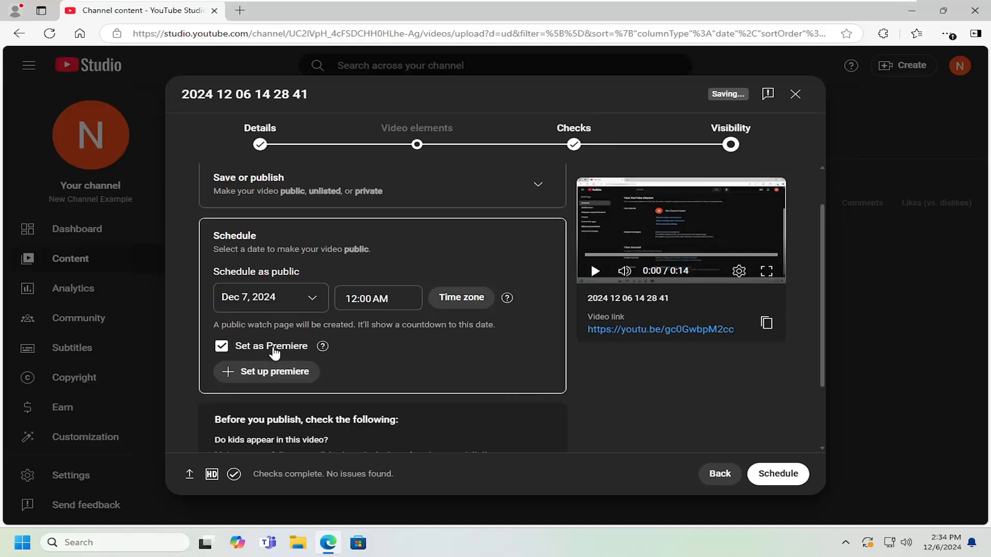
{"action": "mouse_move", "coordinate": [676, 260]}
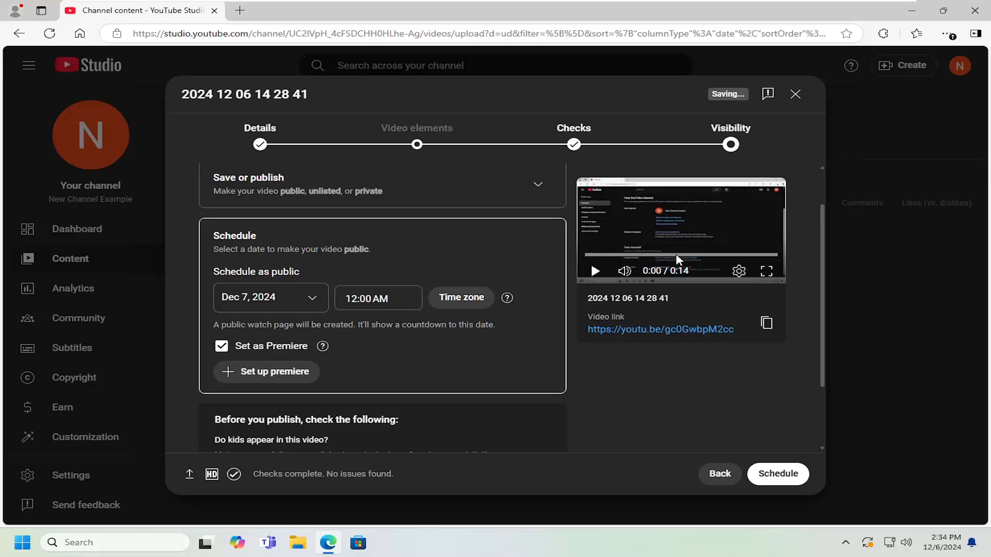
{"action": "mouse_move", "coordinate": [506, 384]}
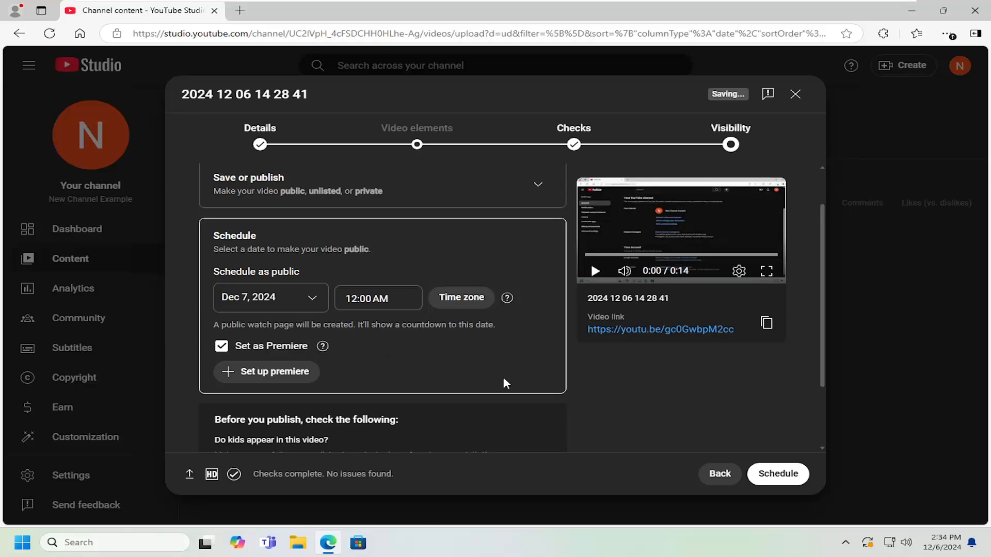
{"action": "mouse_move", "coordinate": [392, 367]}
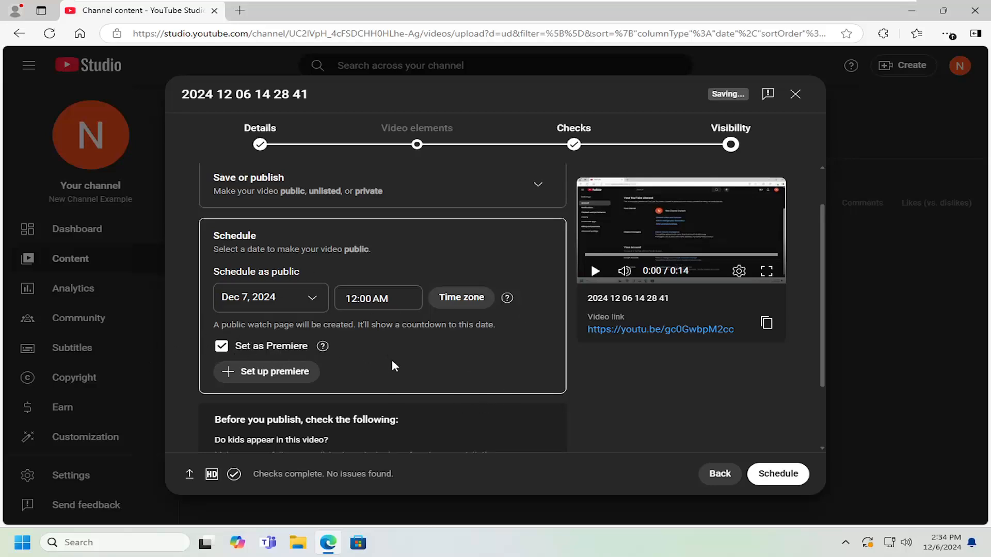
{"action": "mouse_move", "coordinate": [338, 352]}
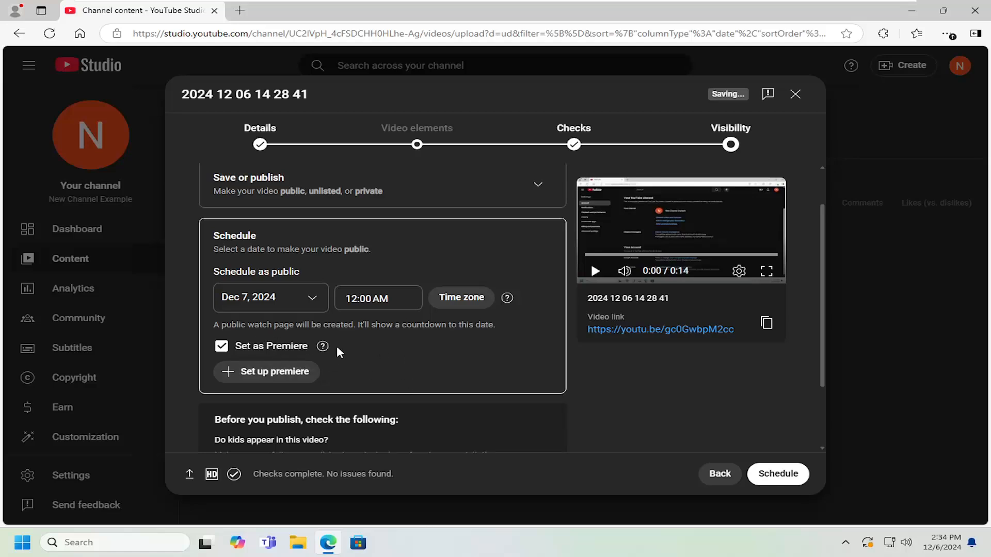
{"action": "mouse_move", "coordinate": [395, 347]}
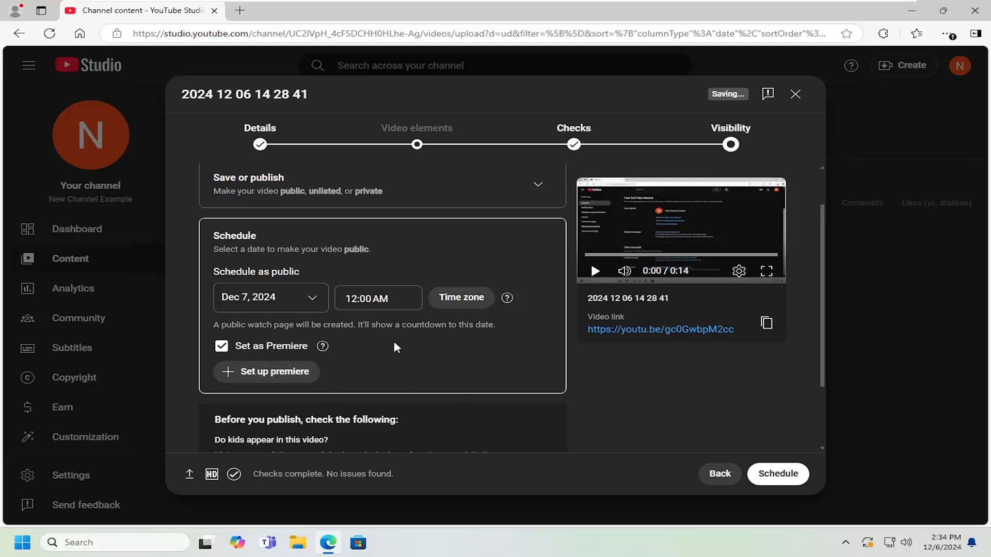
{"action": "mouse_move", "coordinate": [511, 315]}
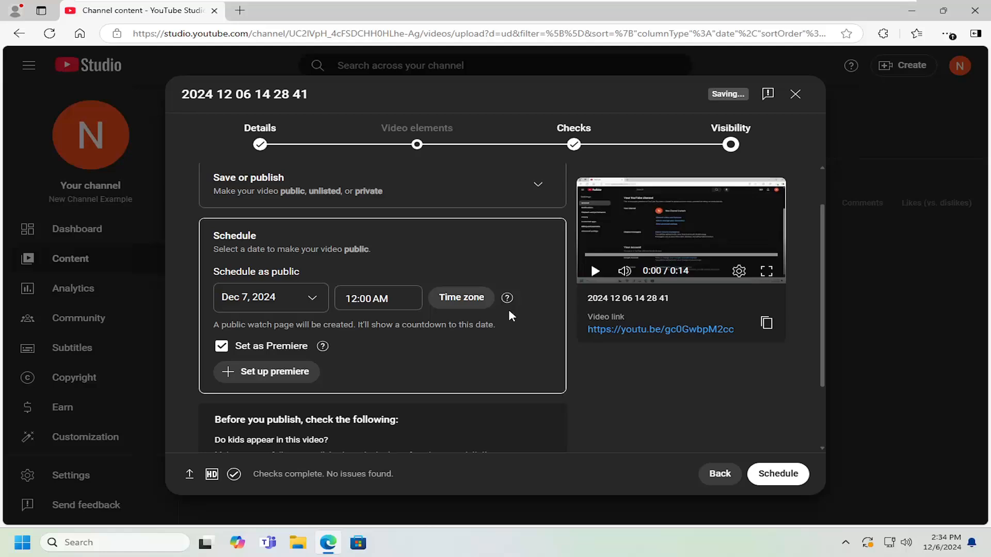
{"action": "scroll", "scroll_direction": "down", "scroll_amount": 3}
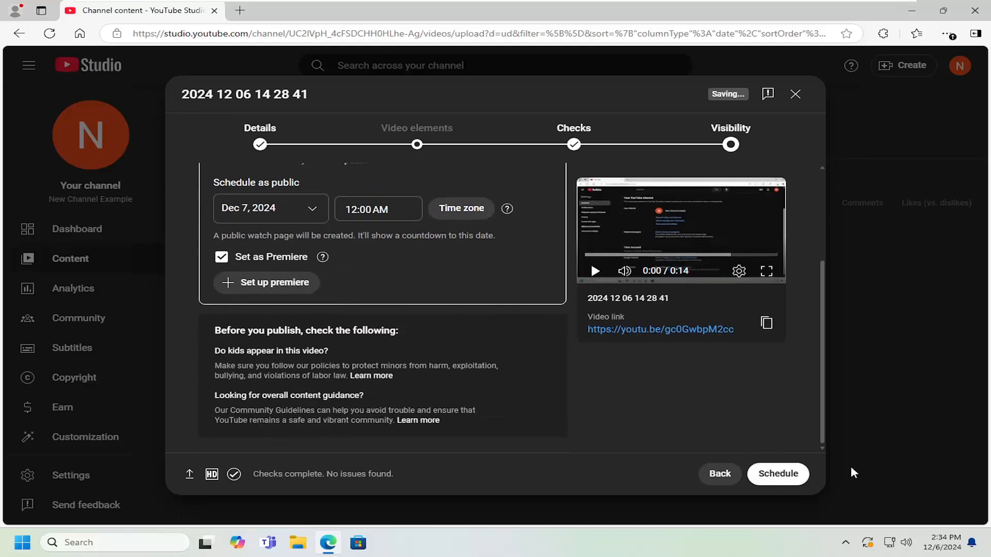
{"action": "scroll", "scroll_direction": "up", "scroll_amount": 3}
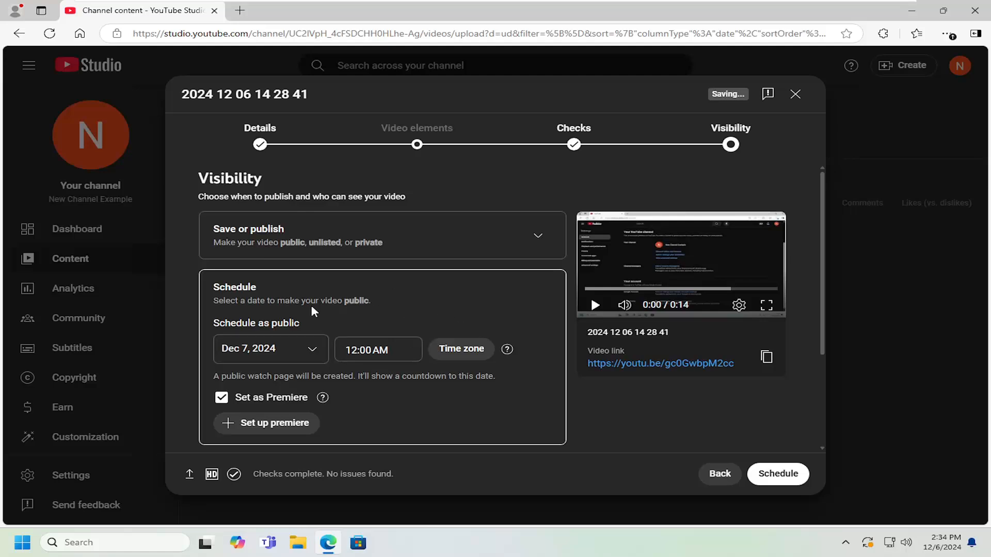
{"action": "mouse_move", "coordinate": [778, 474]}
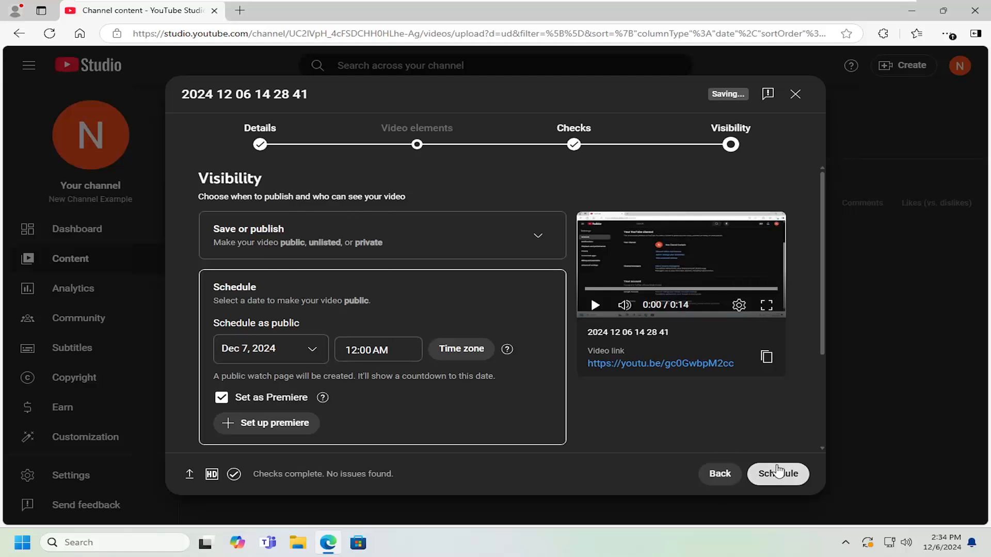
{"action": "mouse_move", "coordinate": [778, 474]}
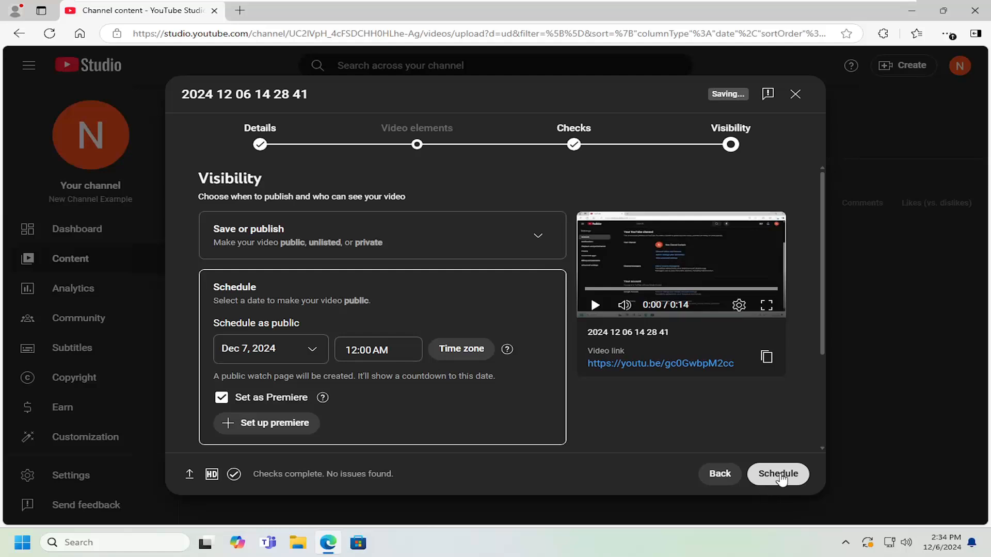
Step: Confirm the scheduled premiere and return to Channel content showing Dec 7, 2024
{"action": "left_click", "coordinate": [778, 474]}
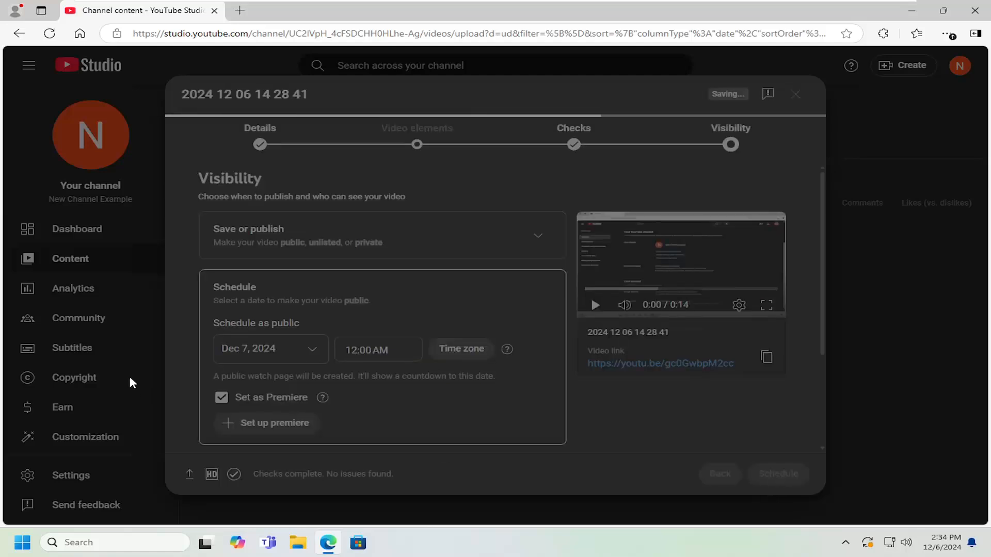
{"action": "left_click", "coordinate": [778, 474]}
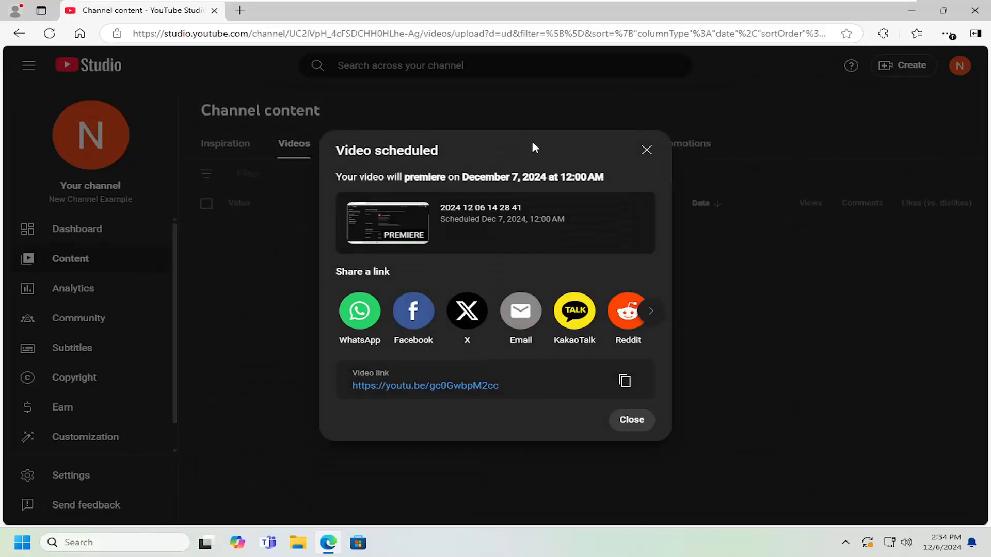
{"action": "left_click", "coordinate": [629, 420]}
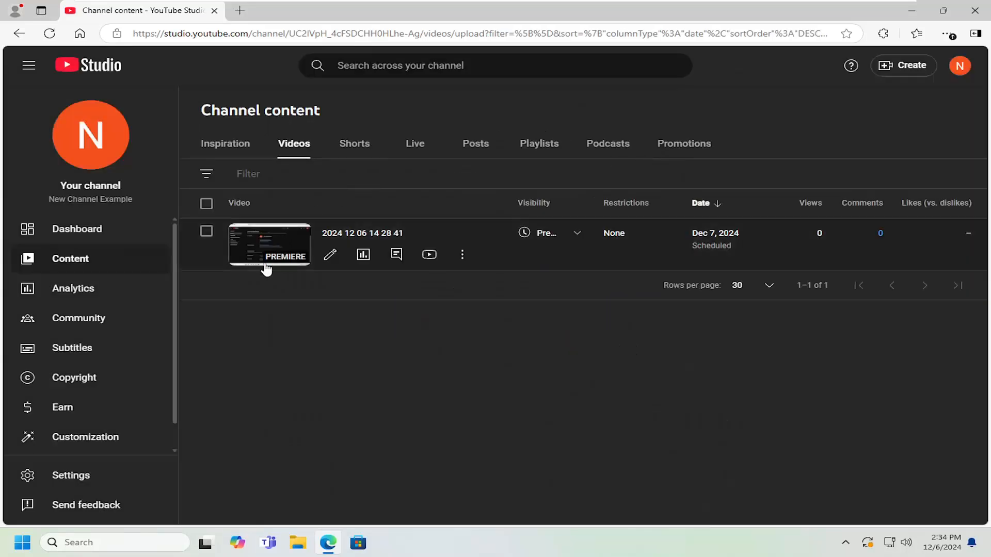